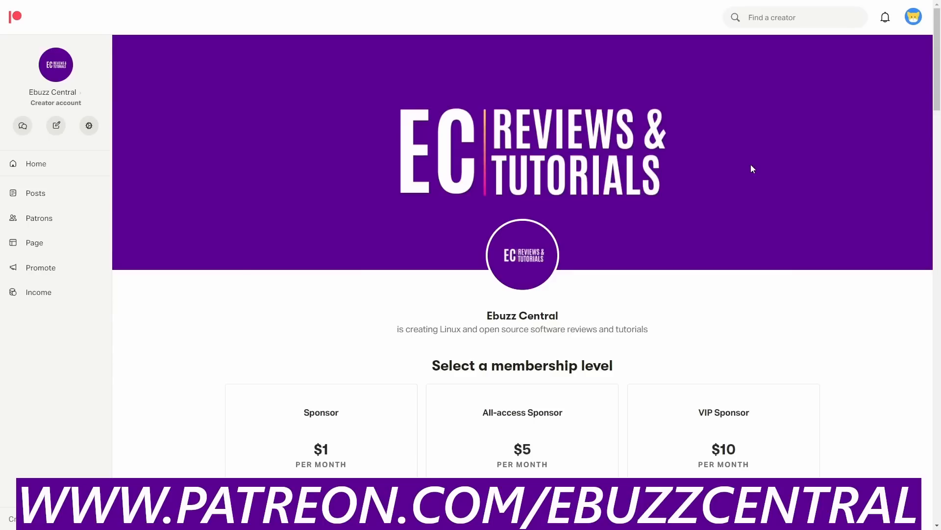
Step: Scroll through the Ebuzz Central store home page to view its Featured Products
scroll("down", 3)
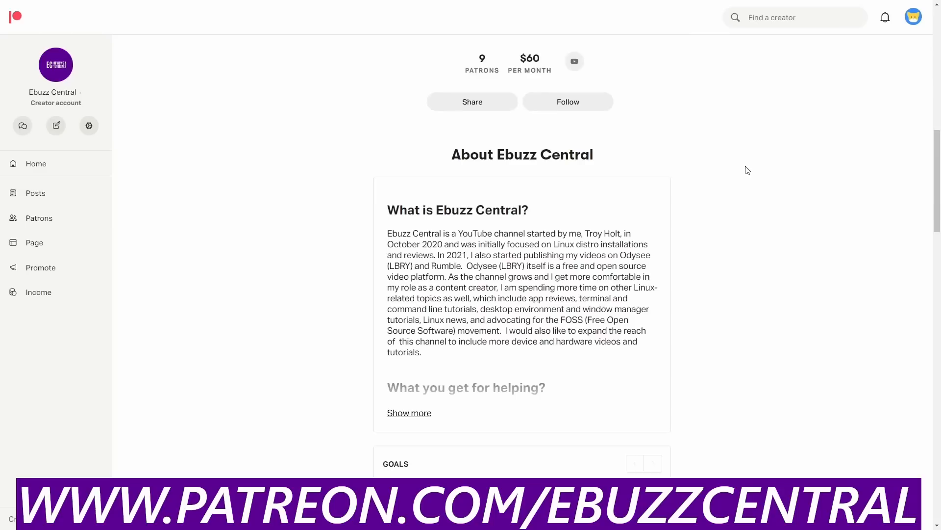
scroll("down", 3)
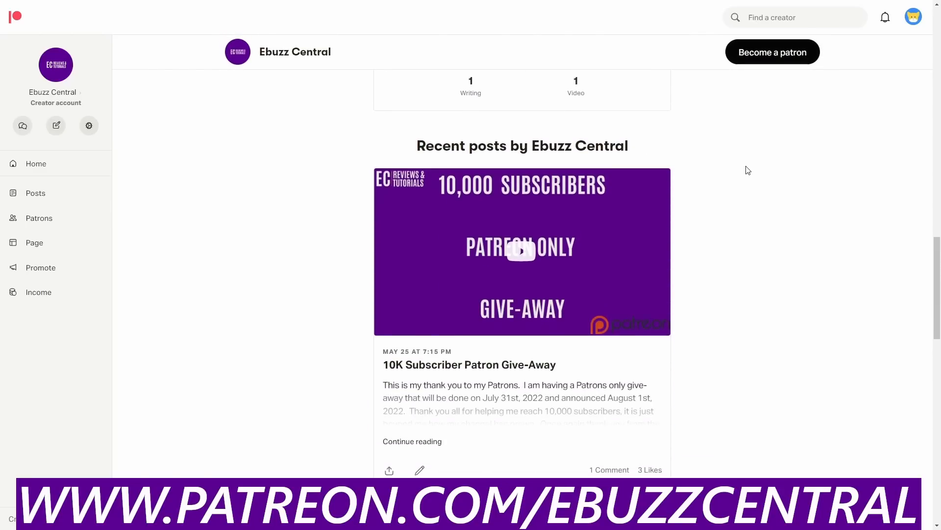
mouse_move(562, 292)
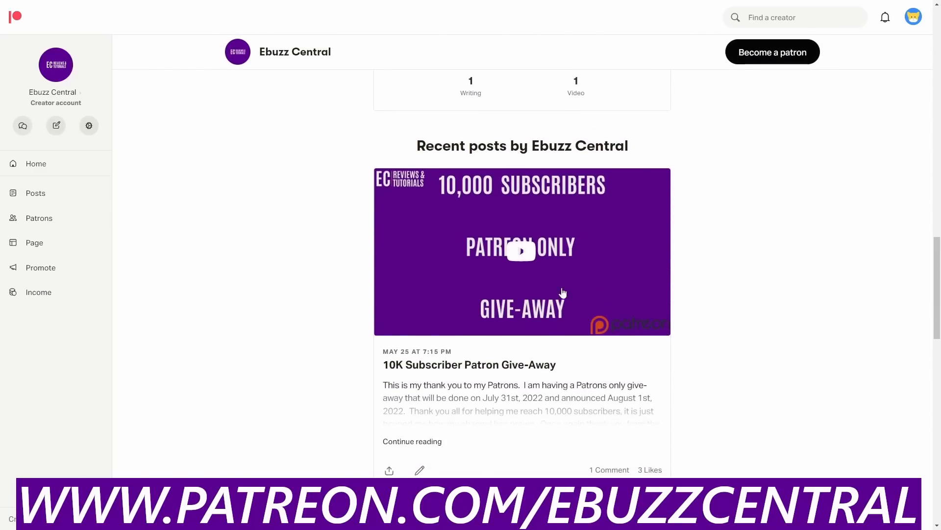
mouse_move(643, 273)
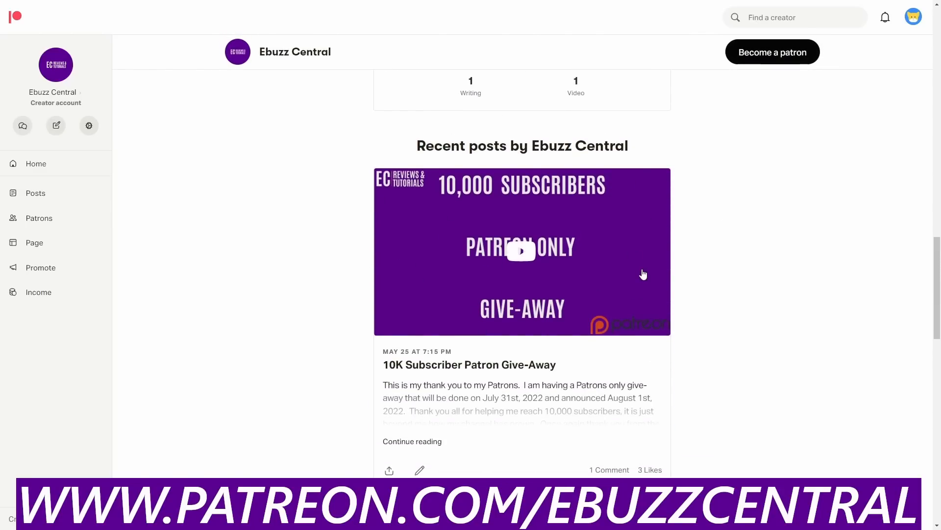
mouse_move(643, 274)
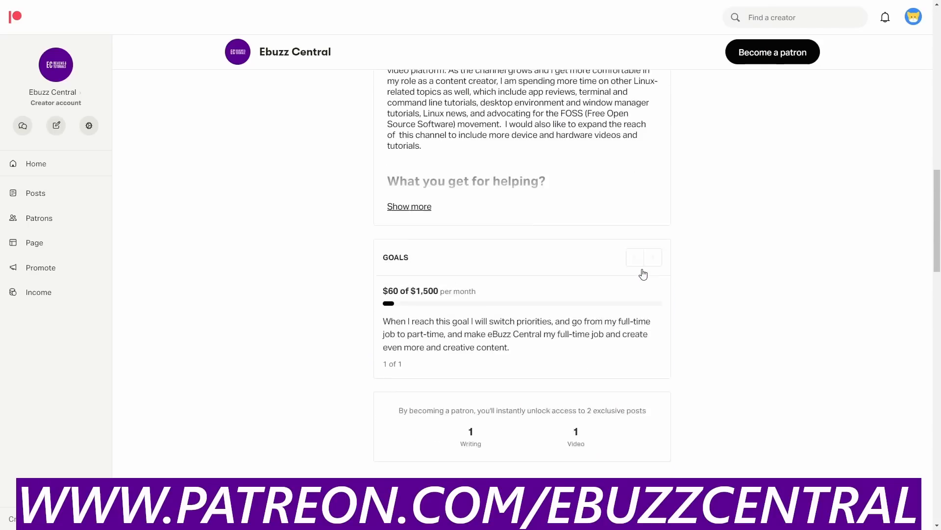
scroll("up", 3)
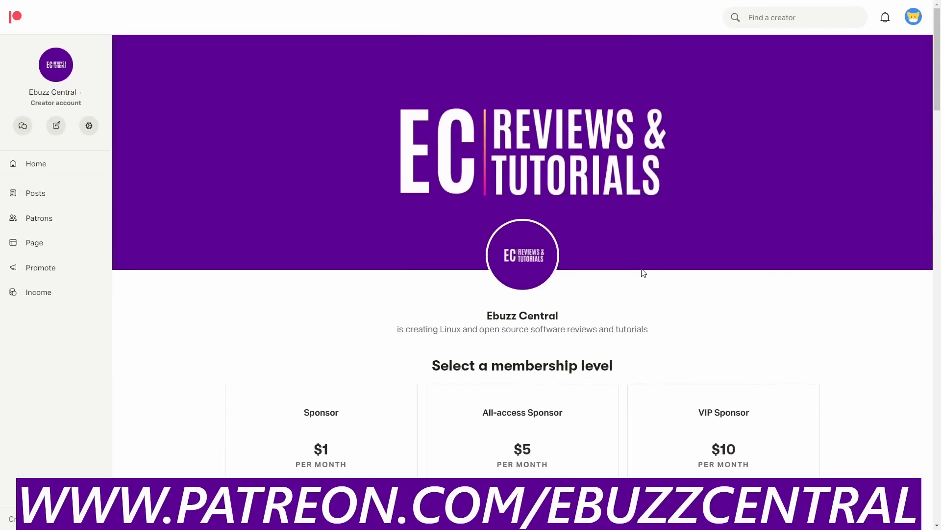
scroll("down", 3)
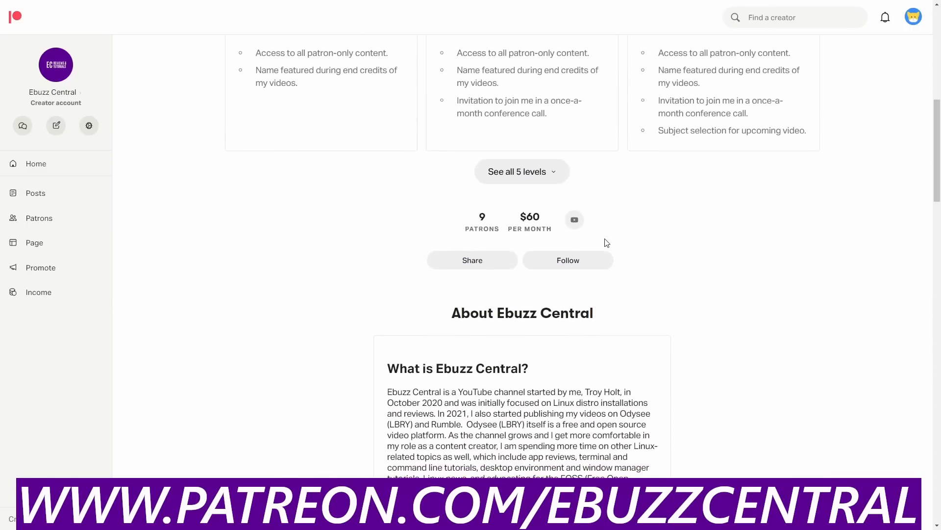
scroll("down", 3)
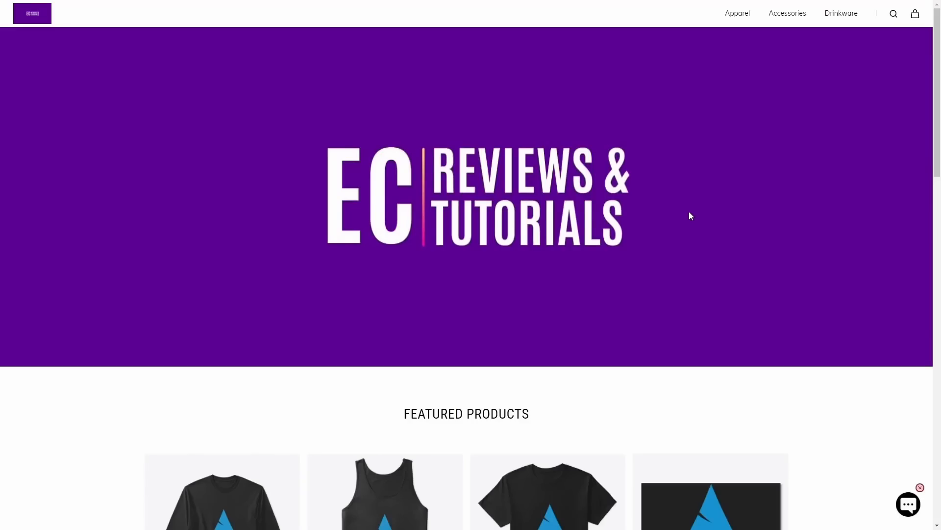
mouse_move(692, 214)
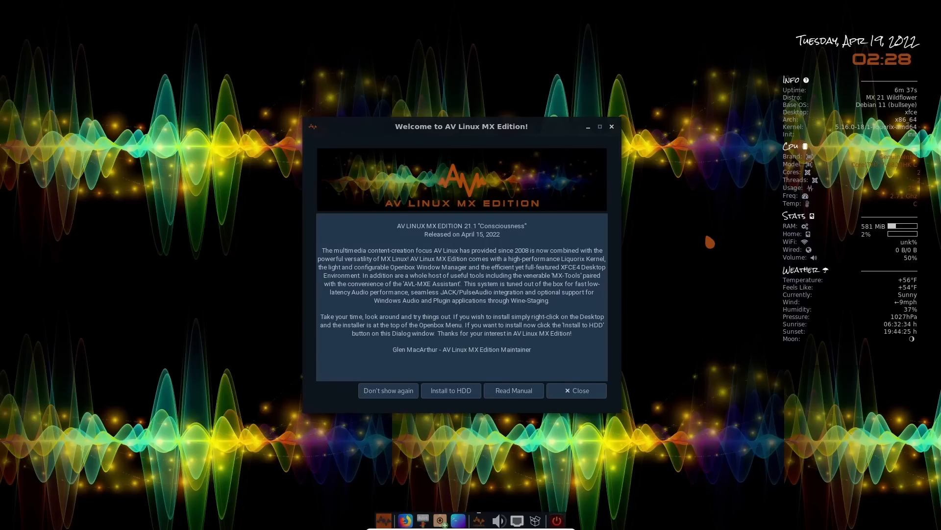
left_click(575, 390)
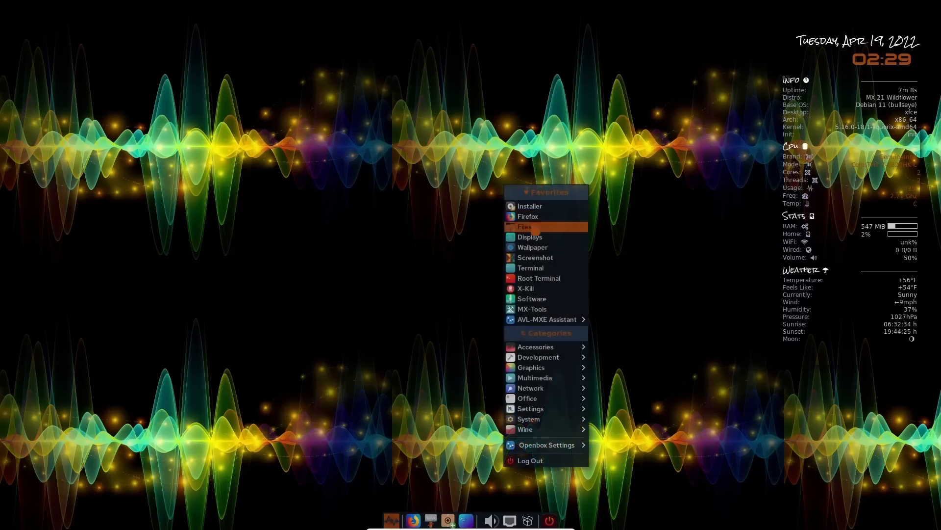
mouse_move(530, 206)
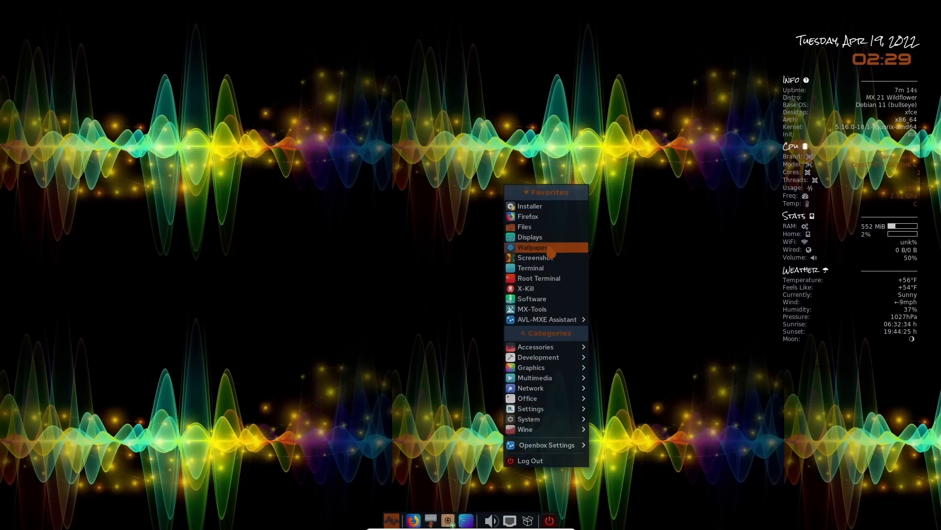
mouse_move(545, 257)
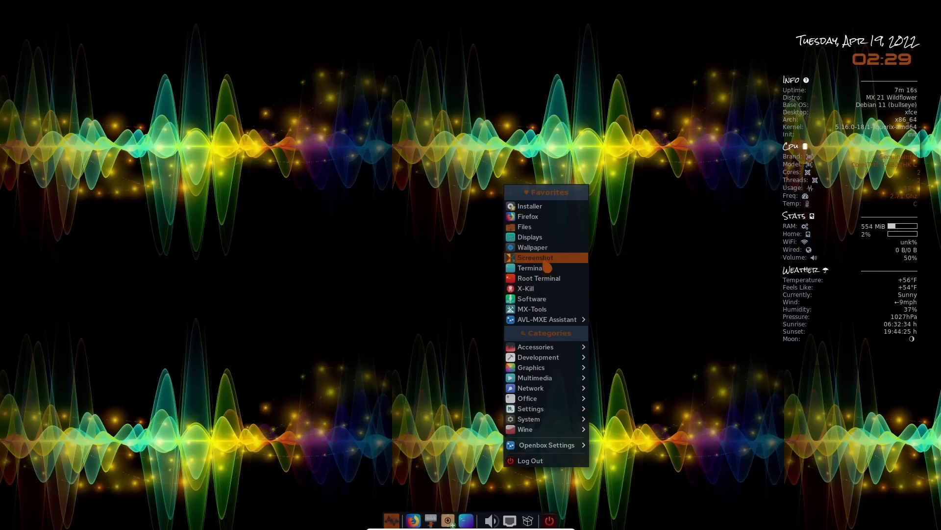
mouse_move(530, 205)
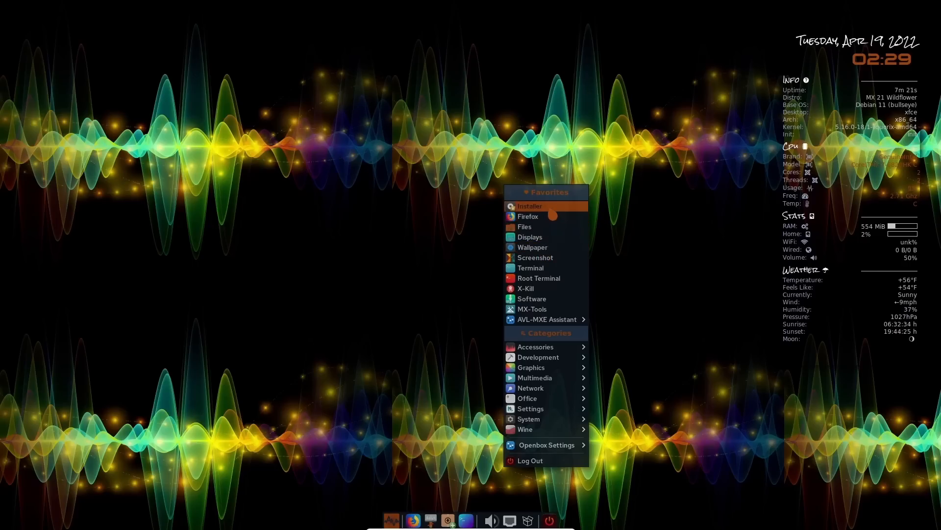
mouse_move(549, 246)
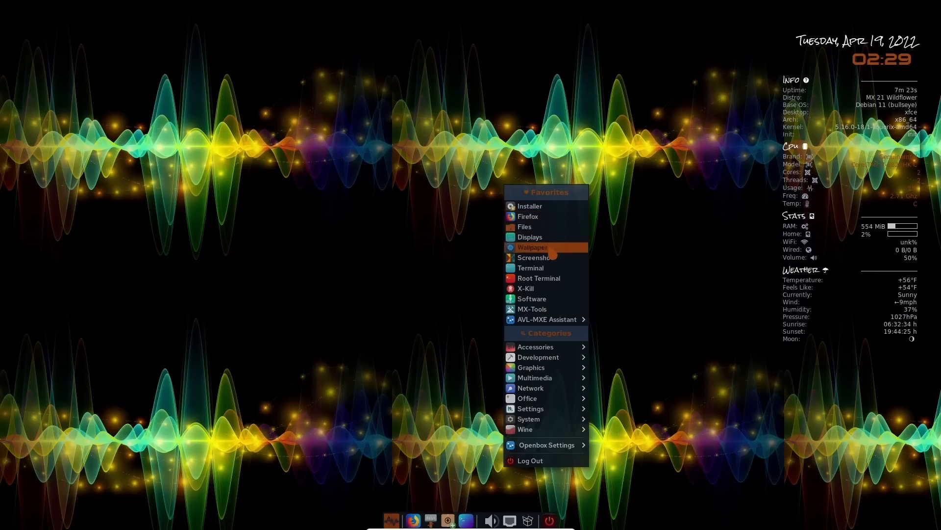
mouse_move(561, 315)
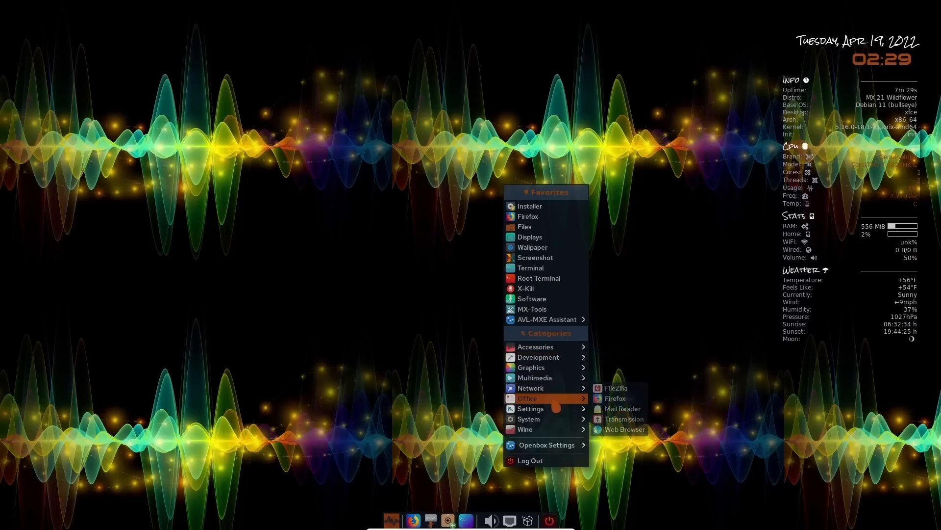
mouse_move(530, 408)
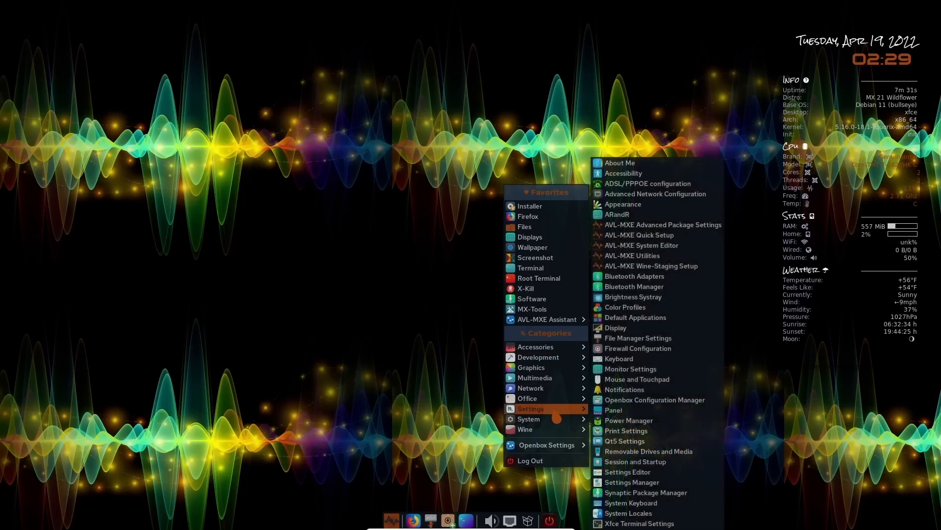
mouse_move(546, 318)
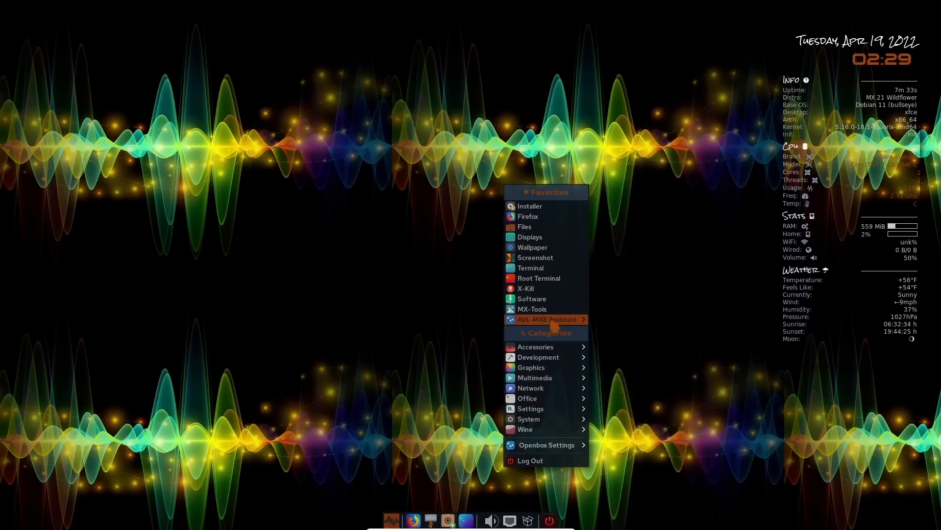
mouse_move(536, 347)
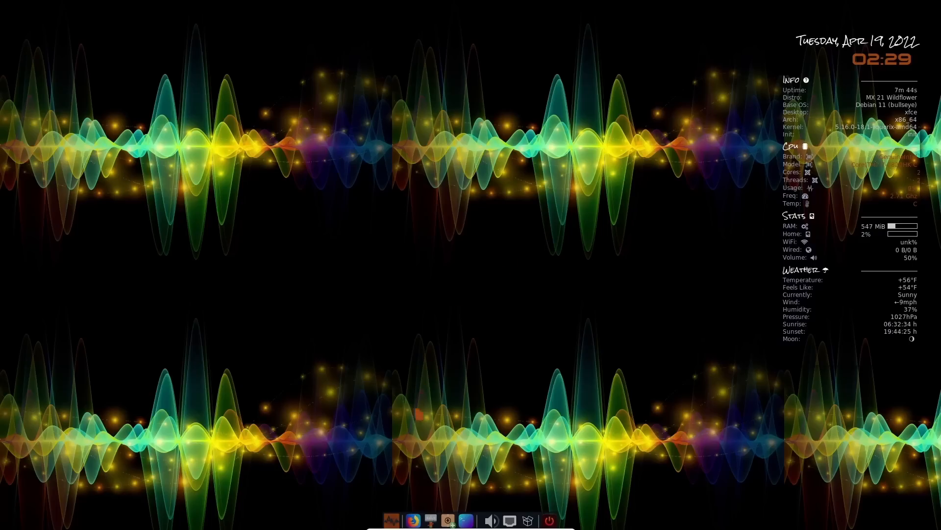
left_click(391, 520)
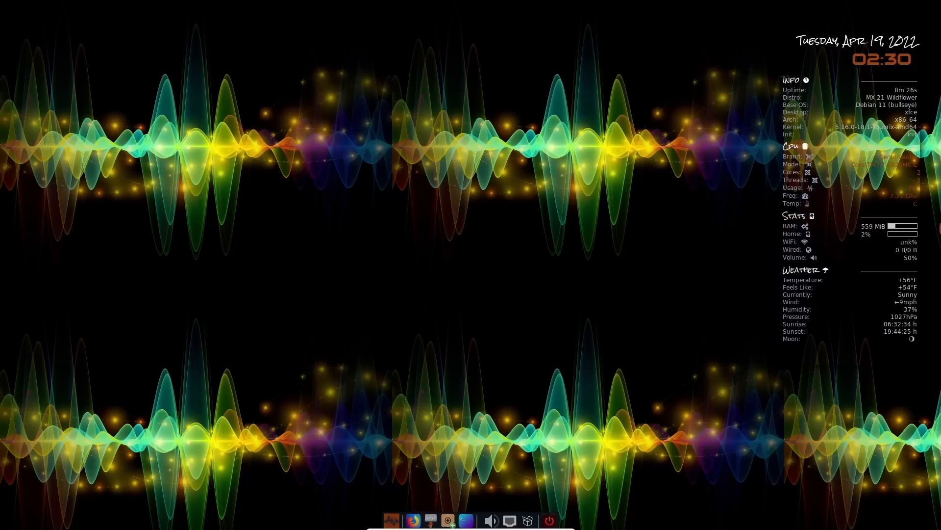
mouse_move(813, 251)
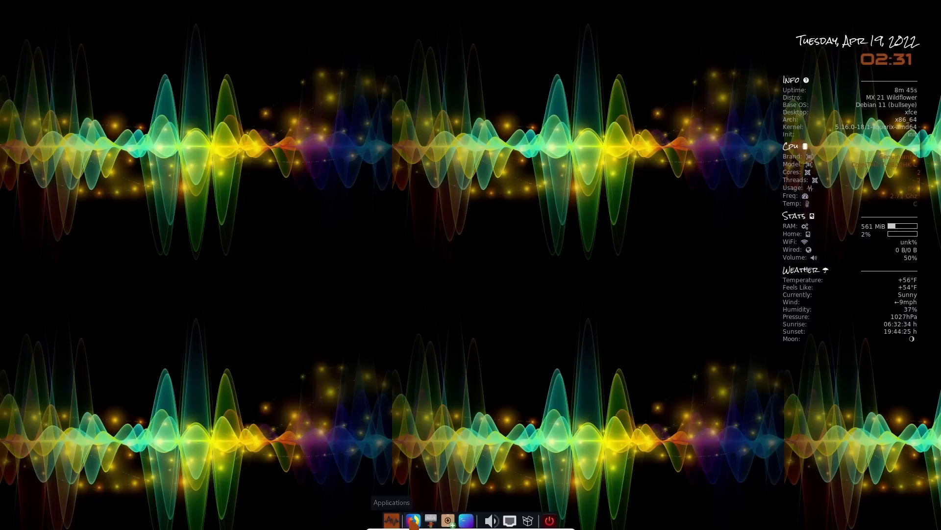
mouse_move(413, 520)
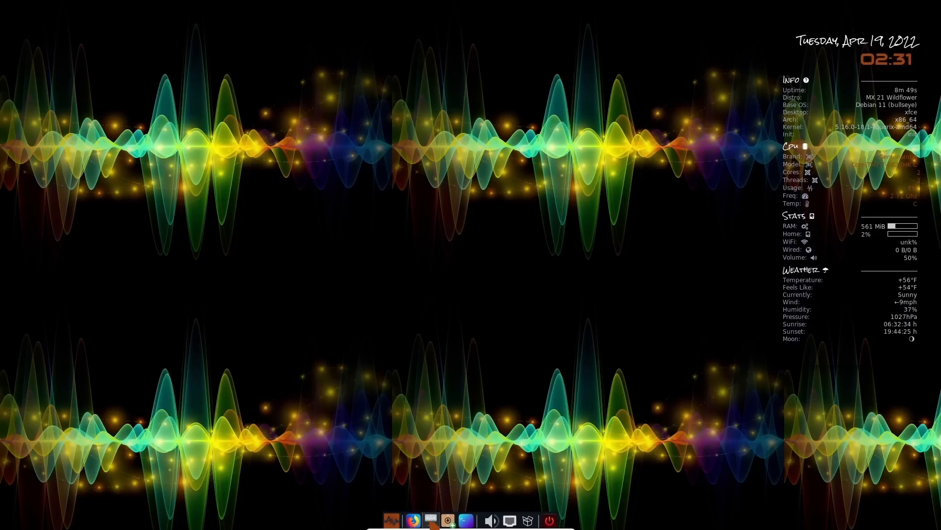
Step: Open Thunar on the home folder from the panel and restore its window size
left_click(422, 521)
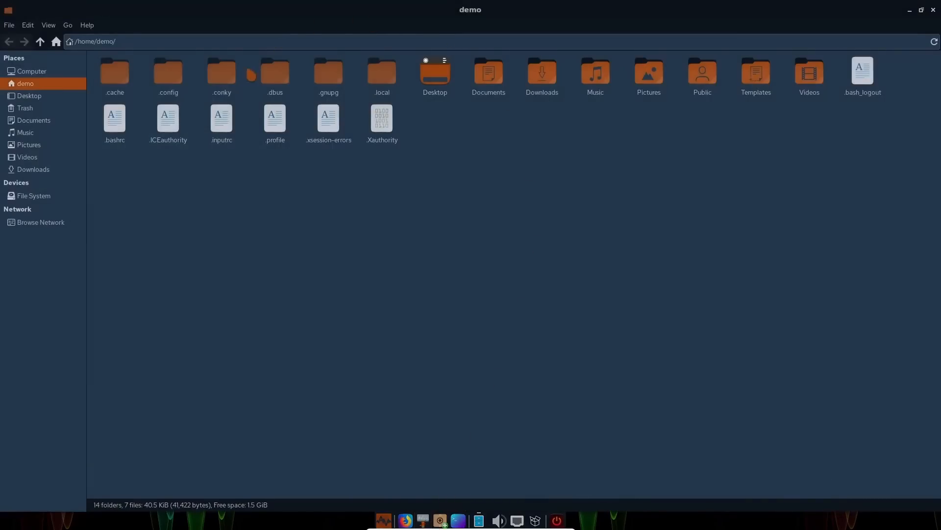
mouse_move(771, 134)
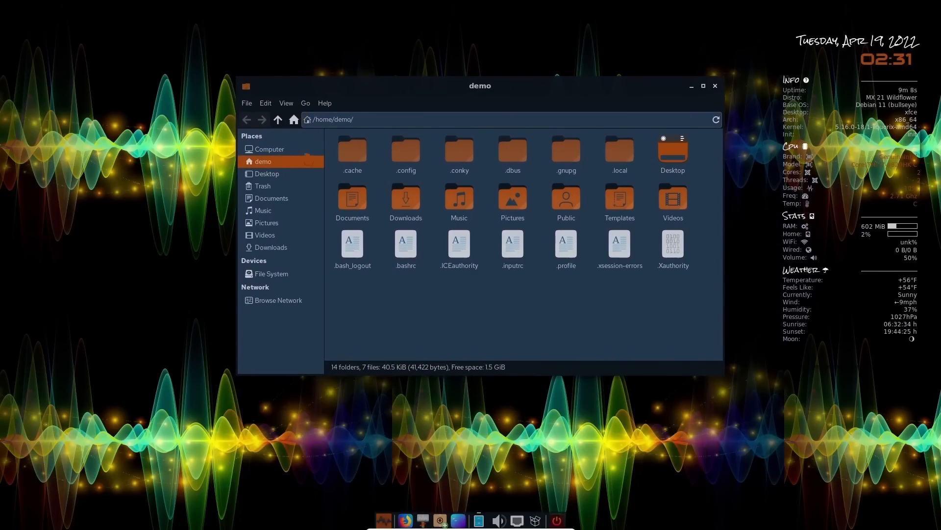
left_click(406, 244)
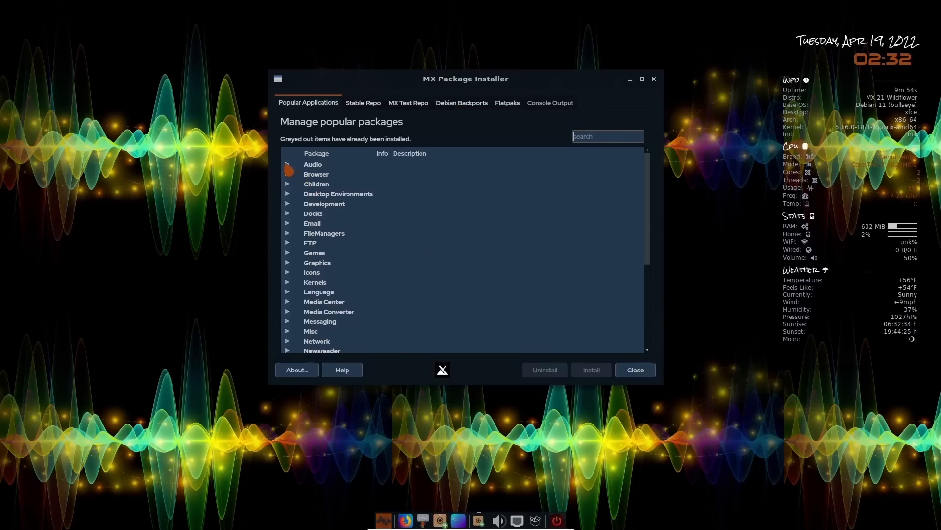
left_click(286, 163)
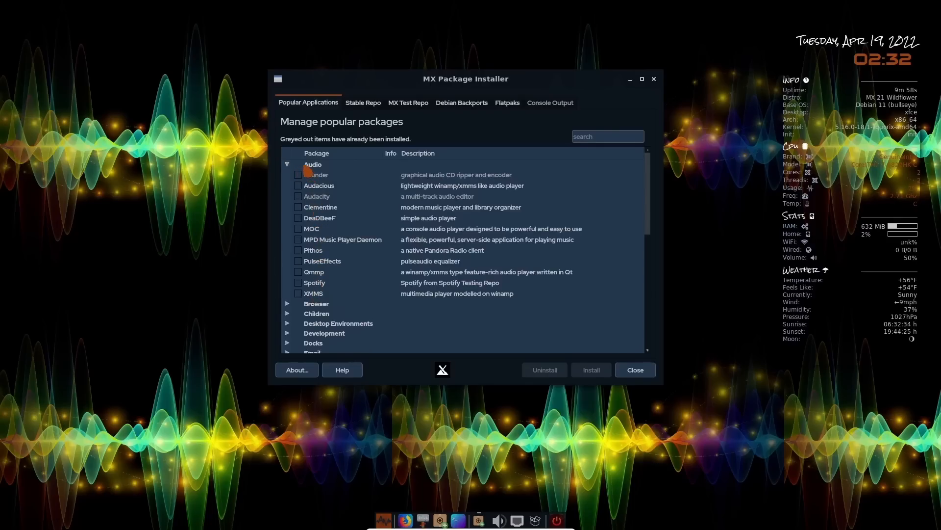
left_click(315, 175)
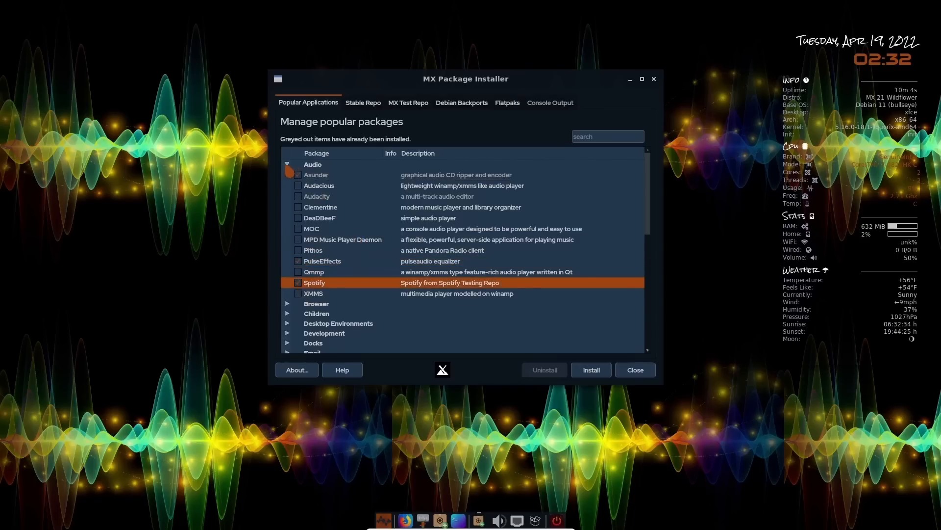
left_click(287, 165)
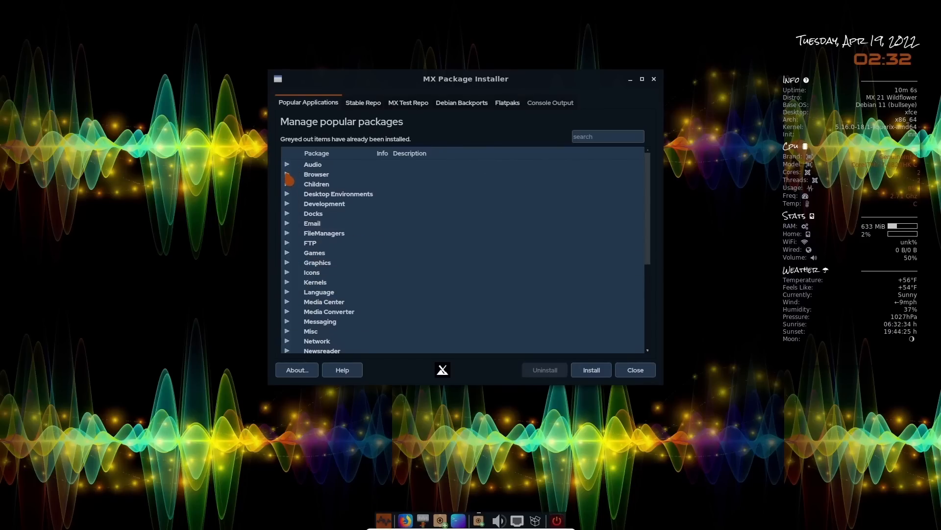
left_click(287, 174)
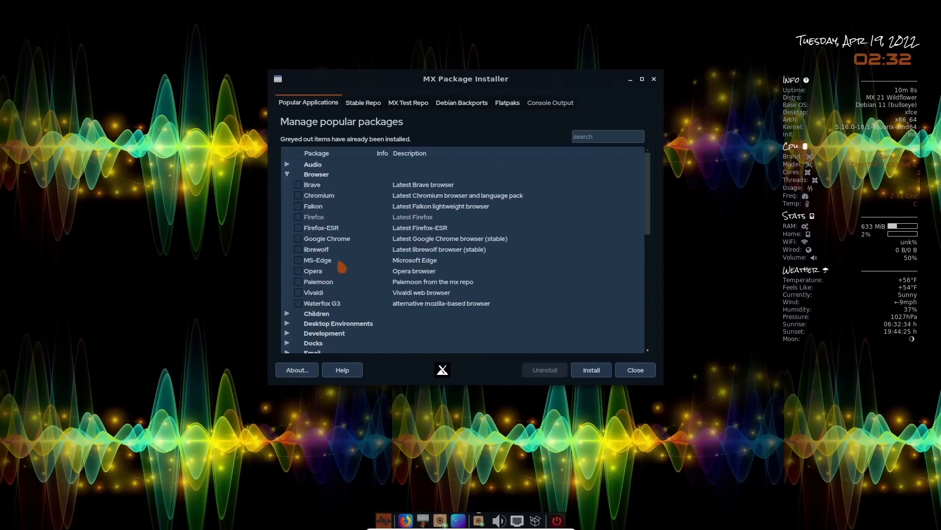
mouse_move(299, 244)
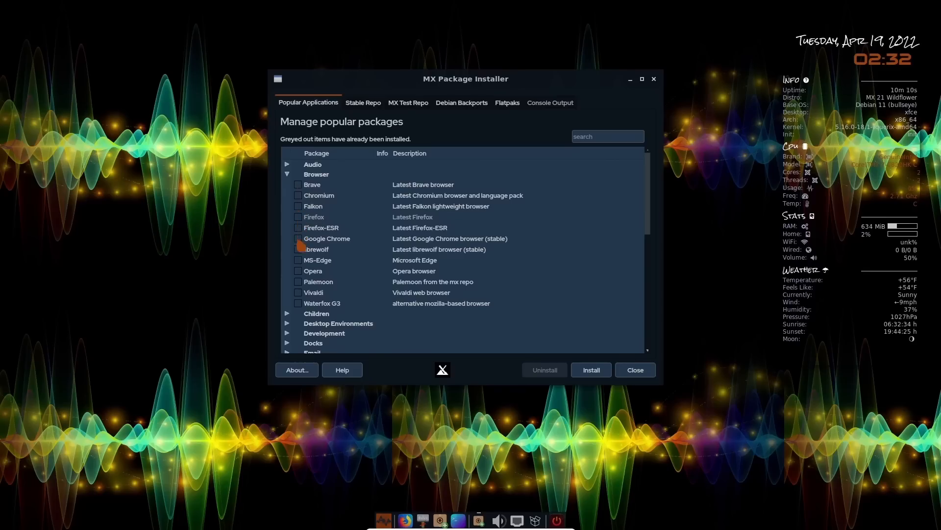
left_click(312, 184)
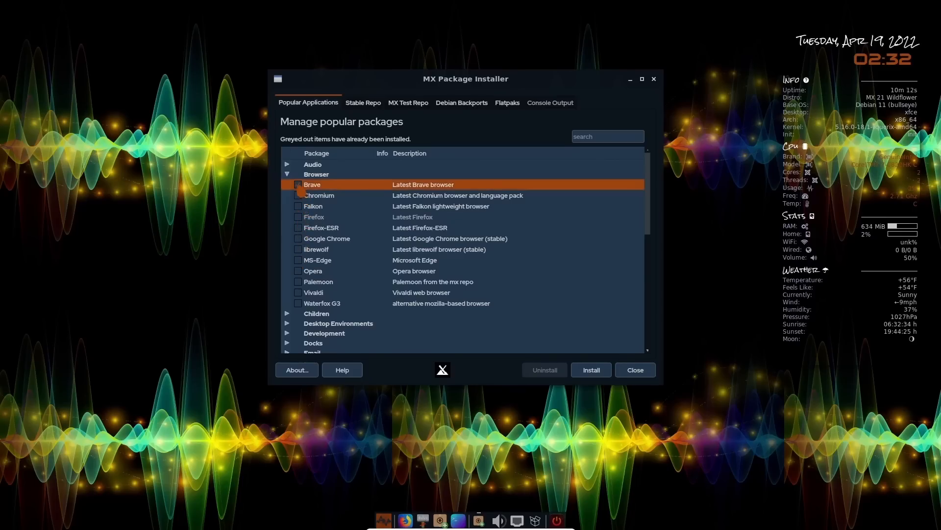
left_click(287, 174)
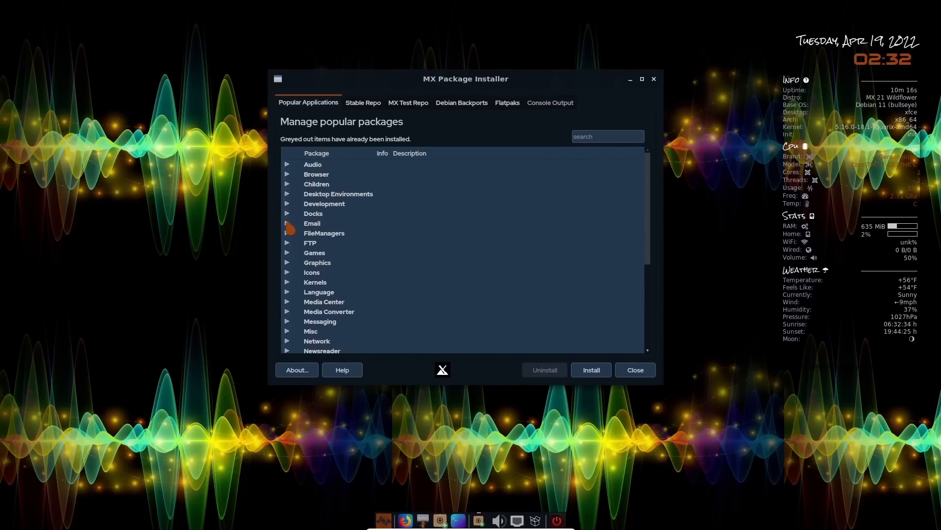
left_click(287, 222)
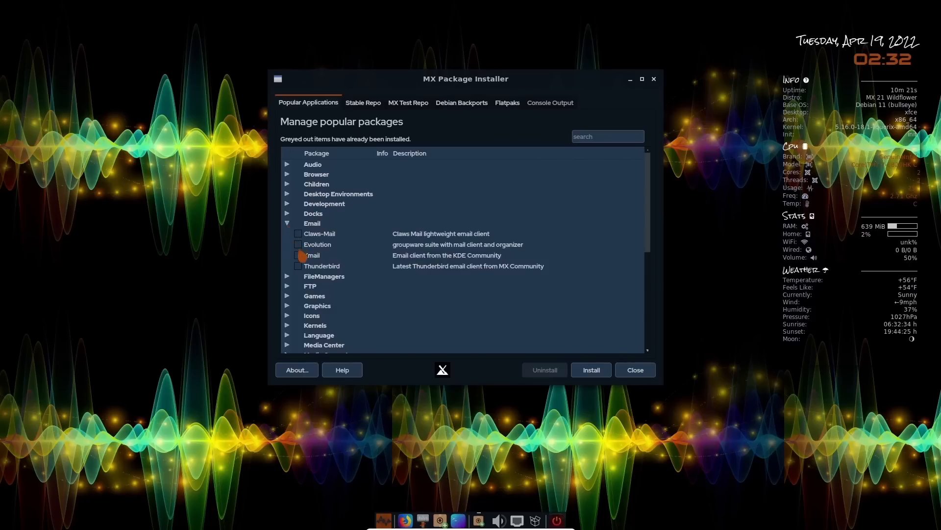
left_click(287, 223)
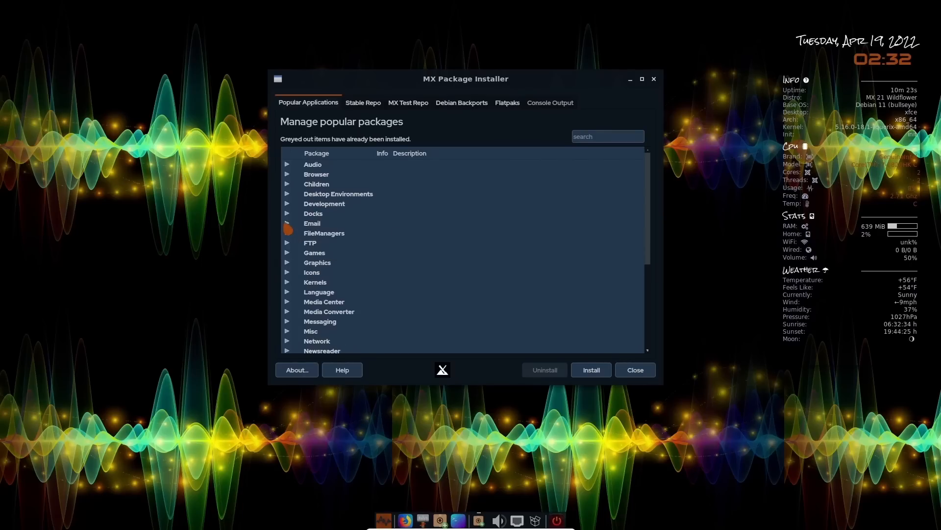
left_click(314, 252)
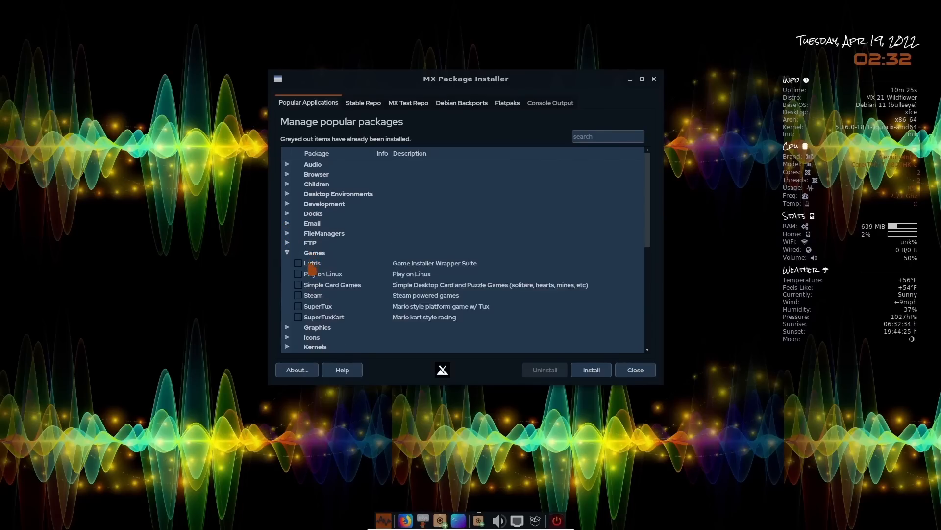
left_click(287, 252)
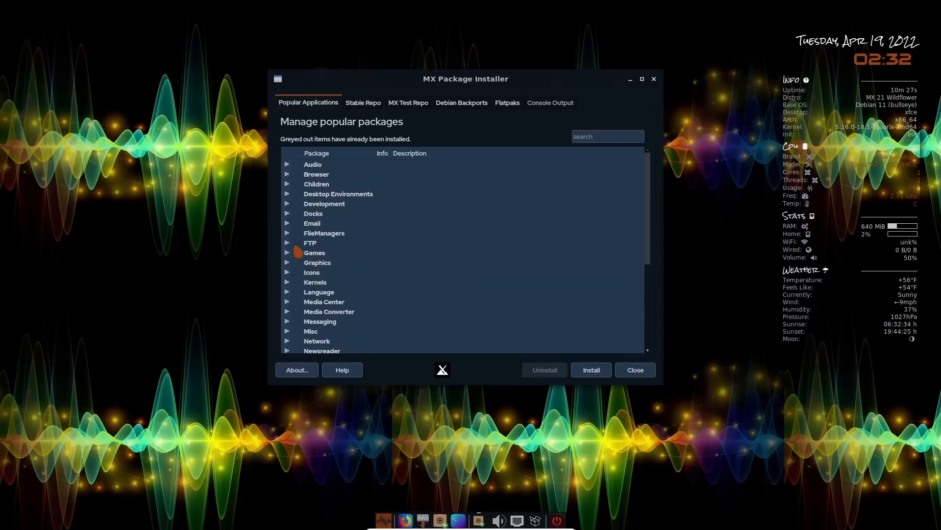
left_click(288, 272)
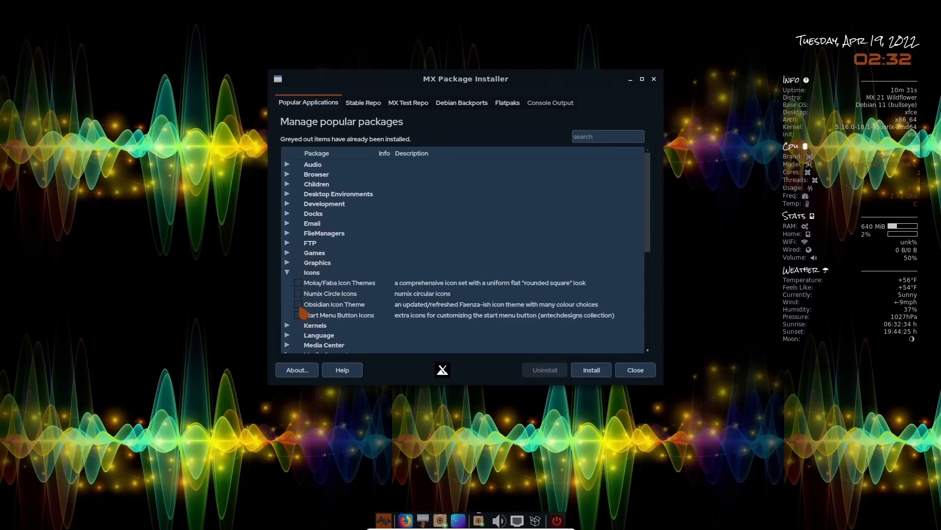
left_click(287, 272)
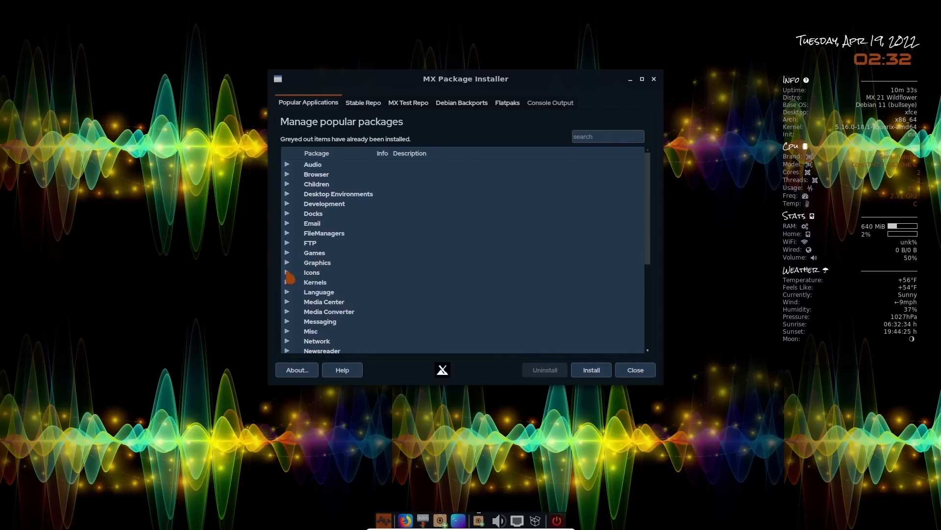
scroll("down", 3)
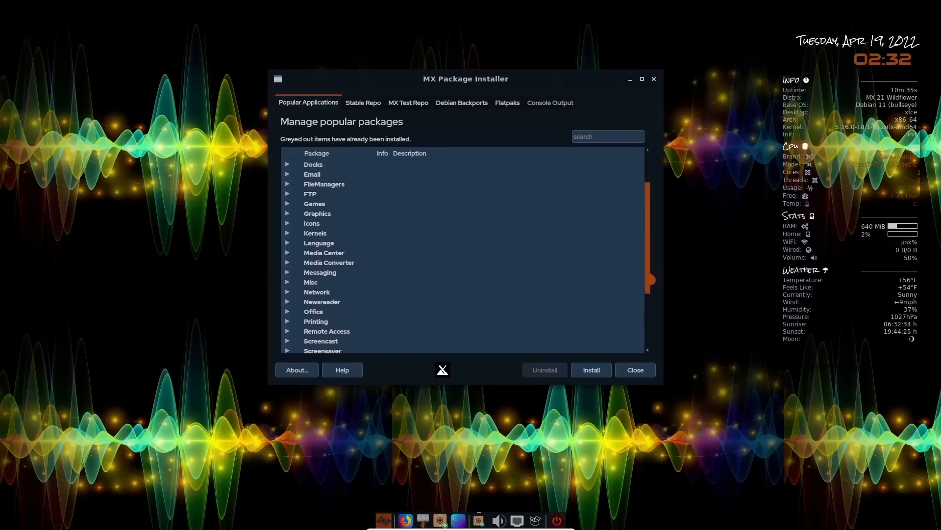
scroll("down", 3)
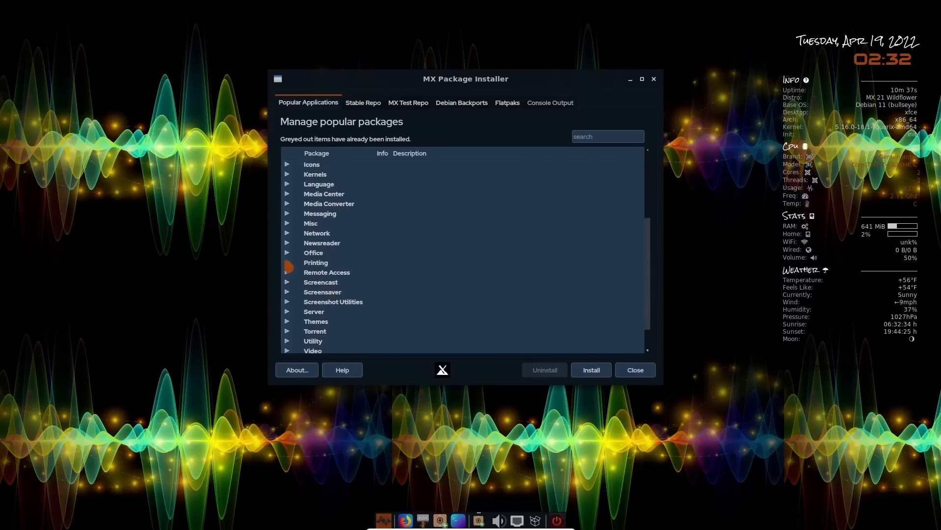
left_click(288, 252)
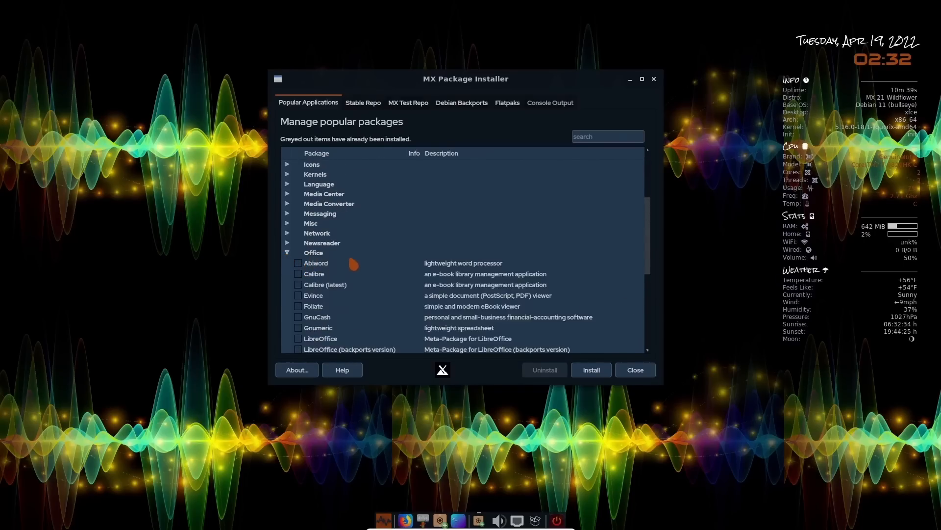
scroll("down", 3)
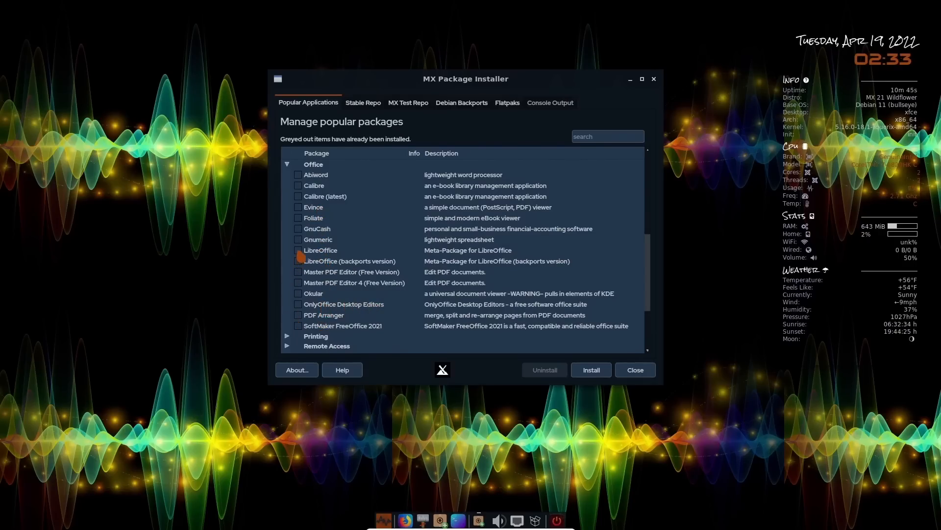
left_click(287, 164)
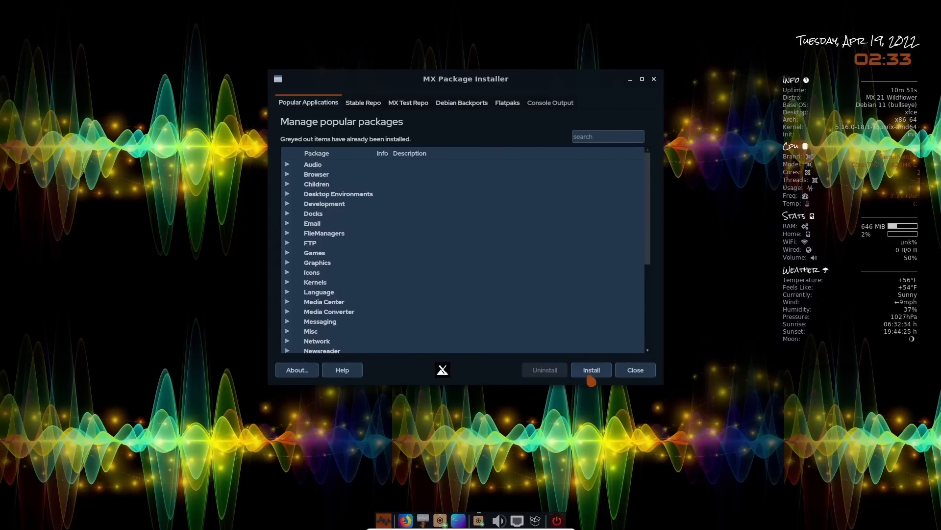
mouse_move(364, 361)
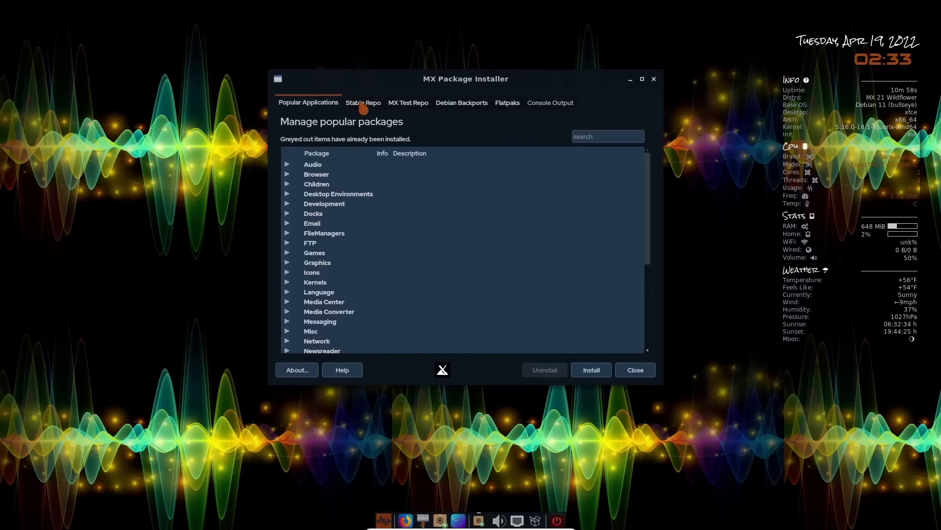
Step: Browse the 60,401-package Stable Repo list, then switch to MX Test Repo's warning
left_click(363, 102)
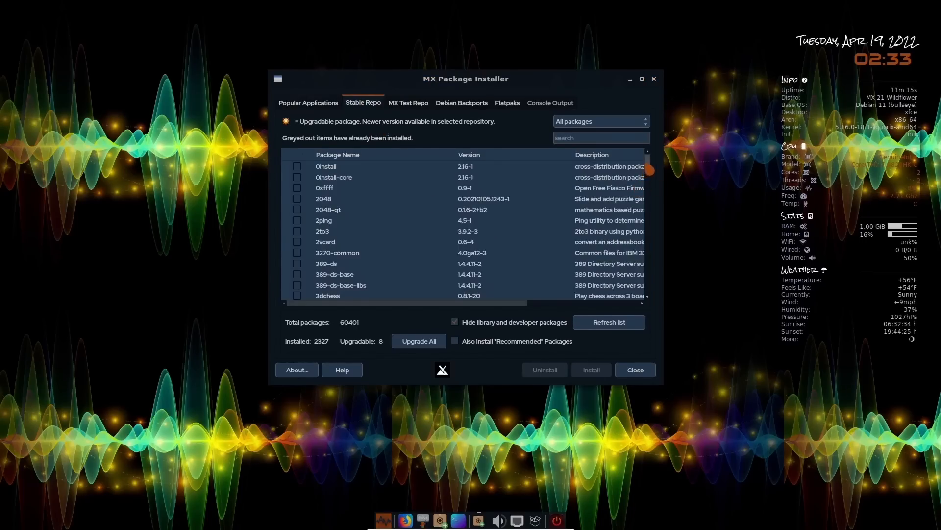
scroll("down", 3)
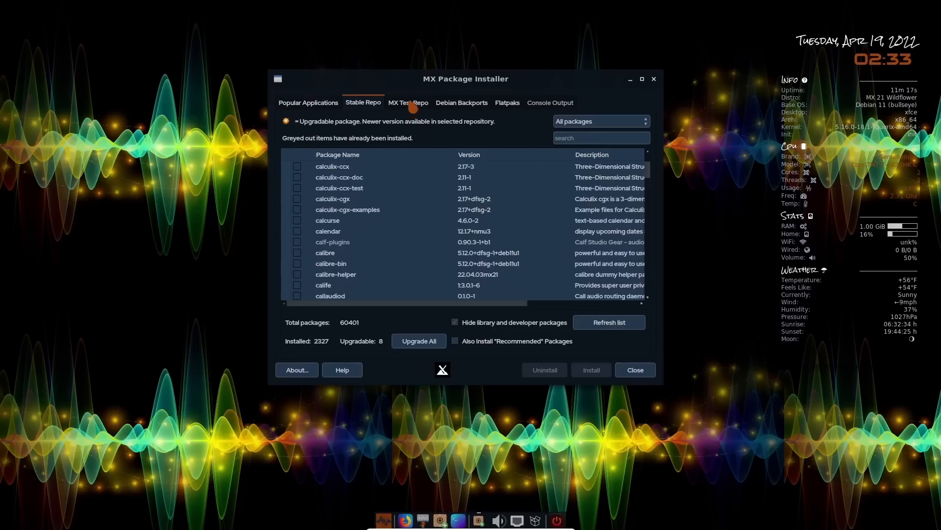
left_click(407, 102)
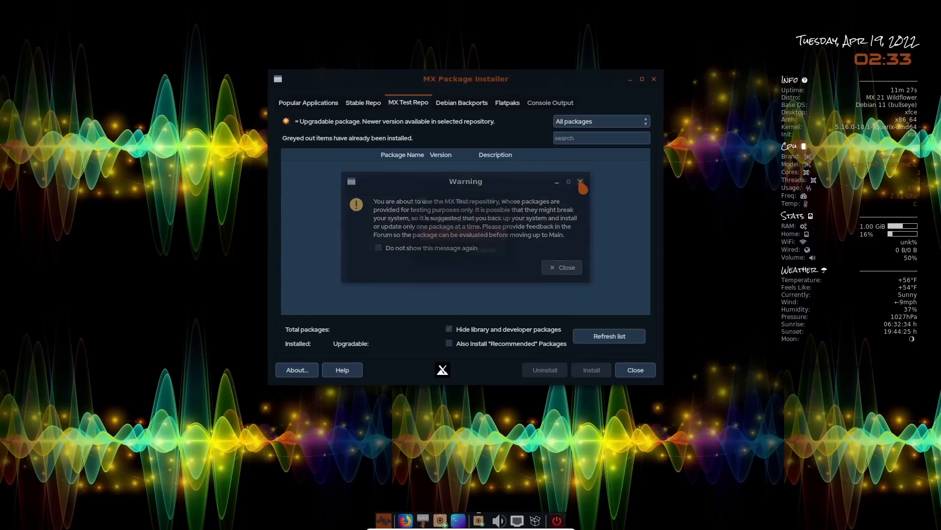
Step: Dismiss the Test Repo and Debian Backports warnings while browsing both, then switch to Flatpaks
left_click(561, 266)
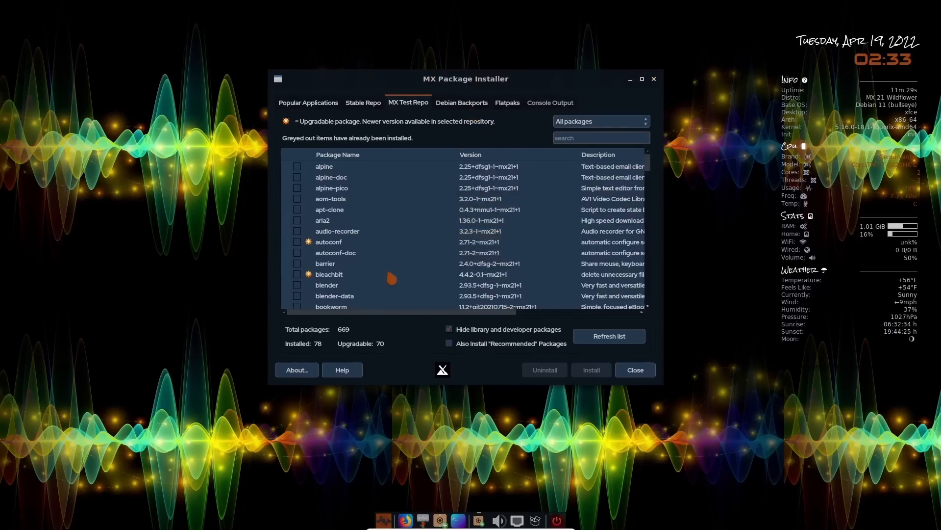
left_click(461, 102)
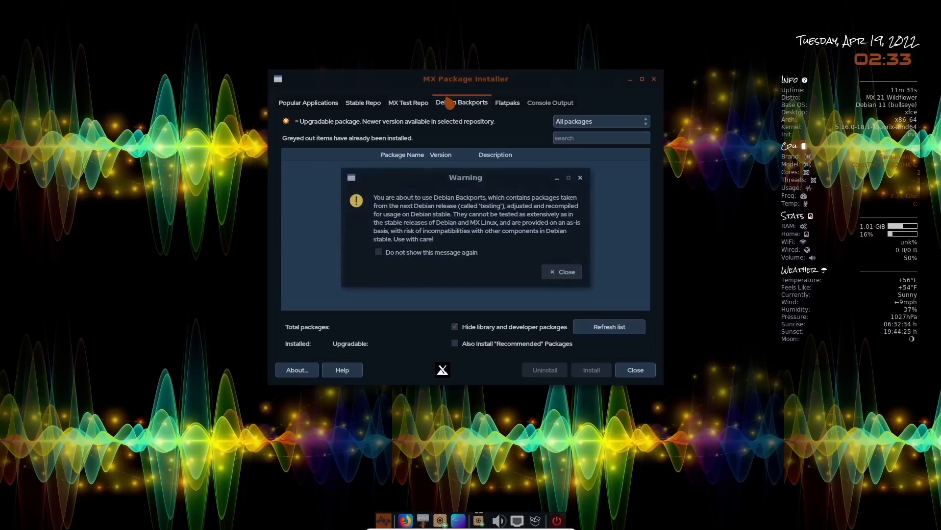
left_click(561, 272)
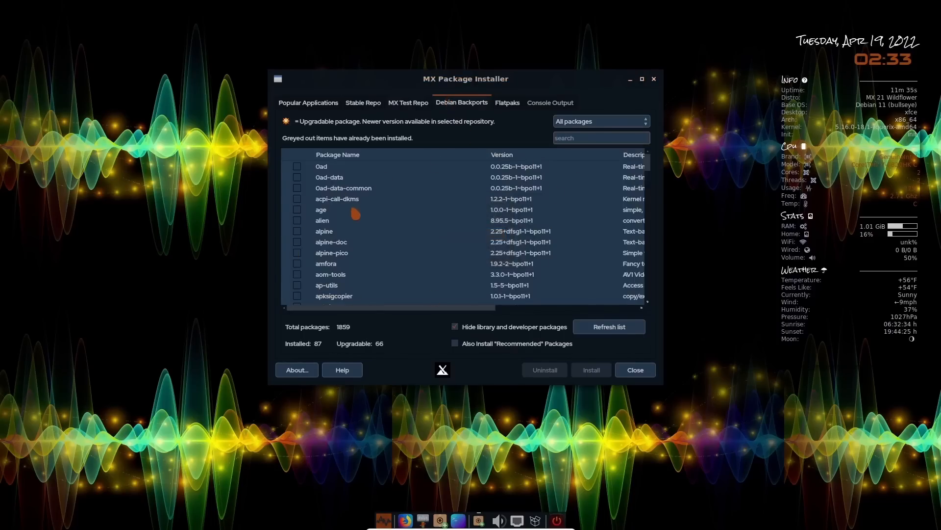
left_click(506, 102)
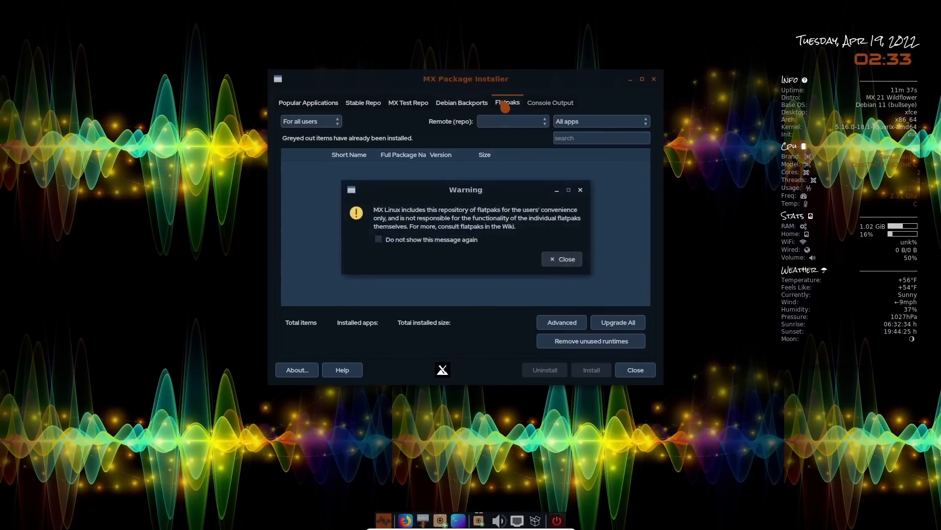
Step: Authenticate to load Flathub's 1,628 flatpak apps, browse them, and close the installer
left_click(561, 259)
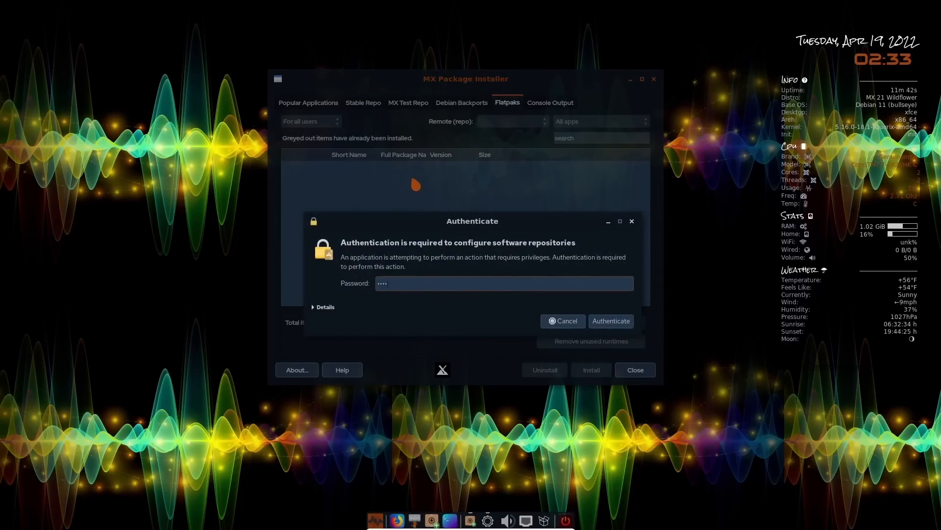
left_click(610, 320)
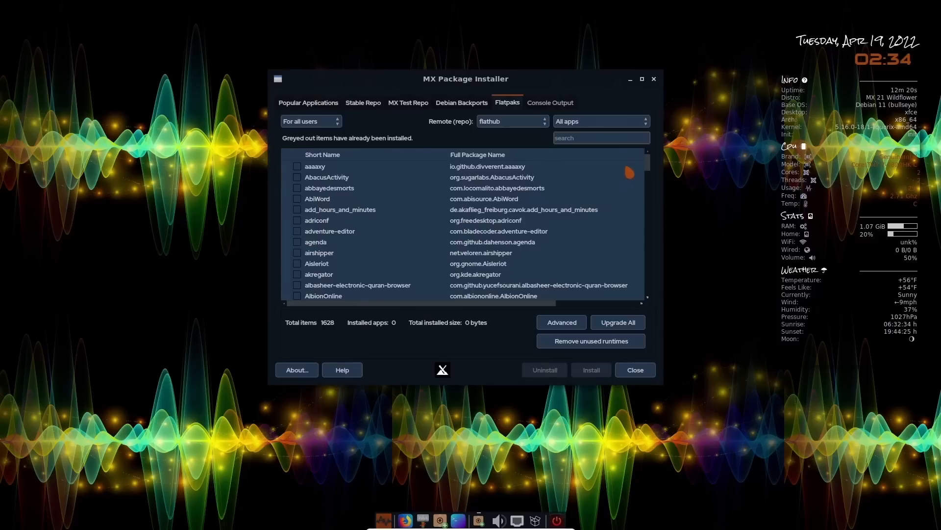
scroll("down", 3)
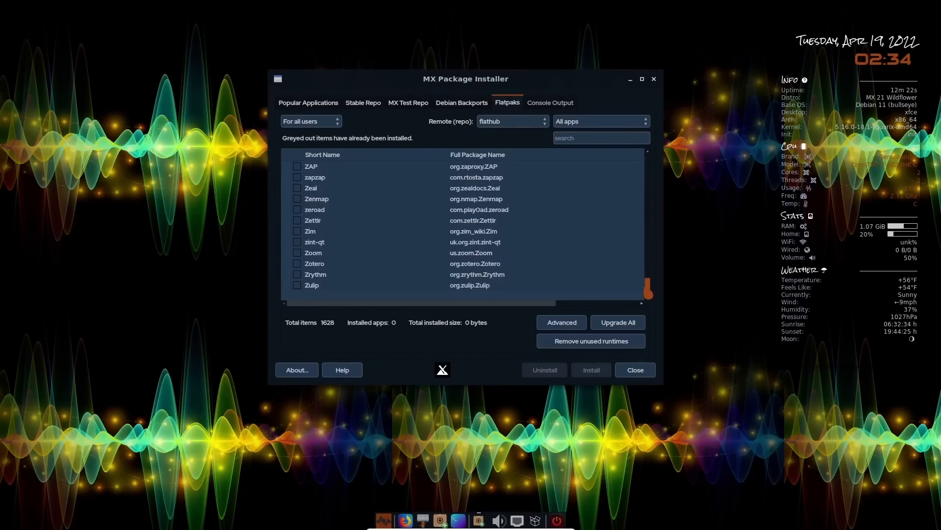
left_click(600, 121)
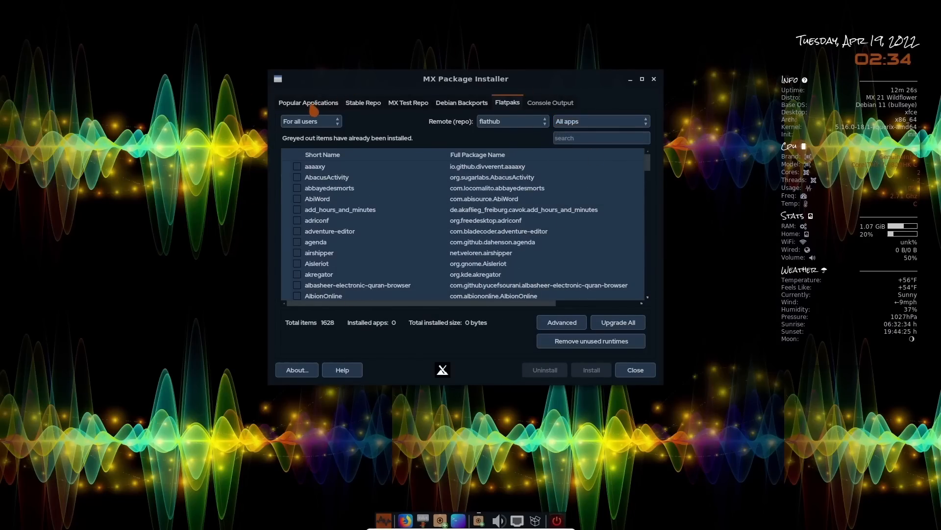
left_click(308, 102)
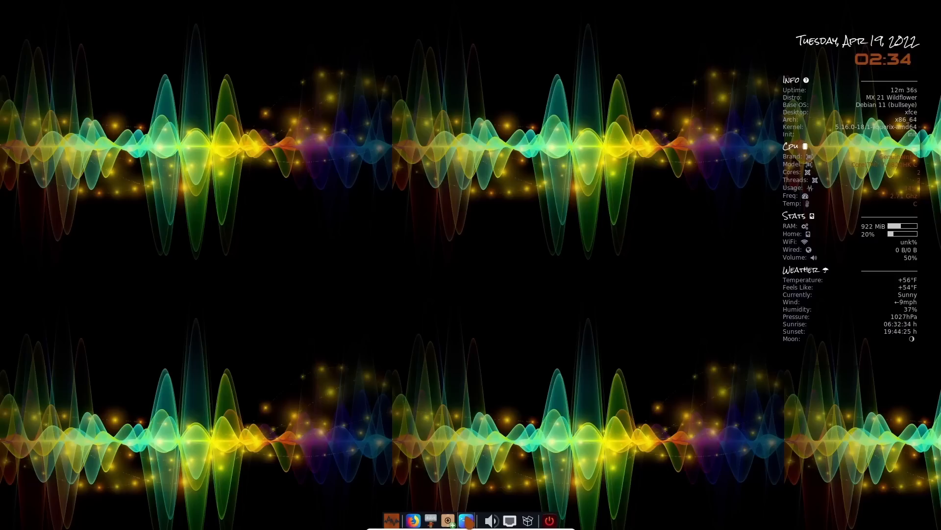
Step: Run htop in a maximized terminal to watch process and CPU/memory usage, then close it
left_click(476, 520)
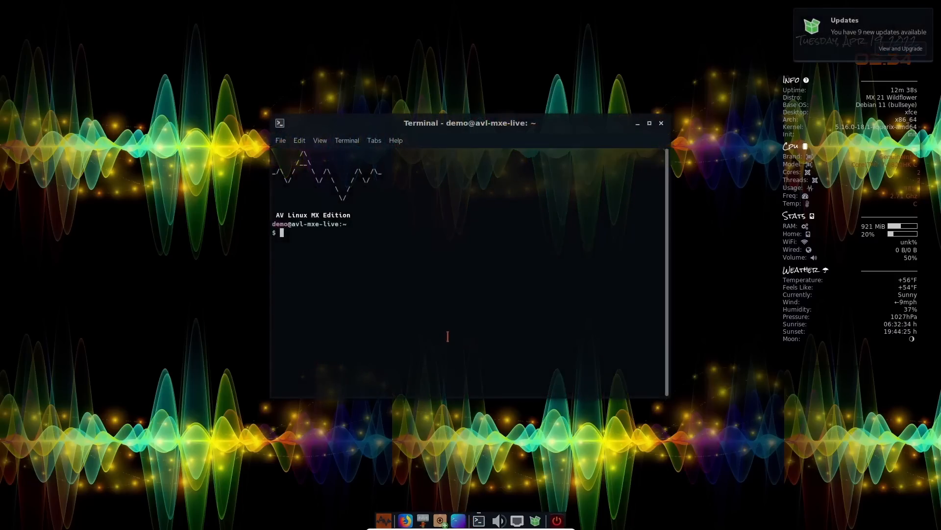
type("htop")
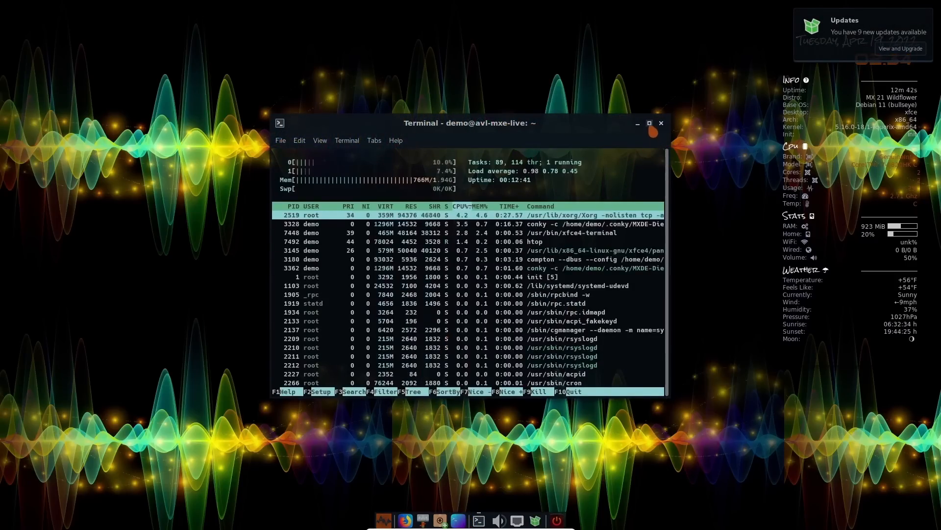
left_click(649, 123)
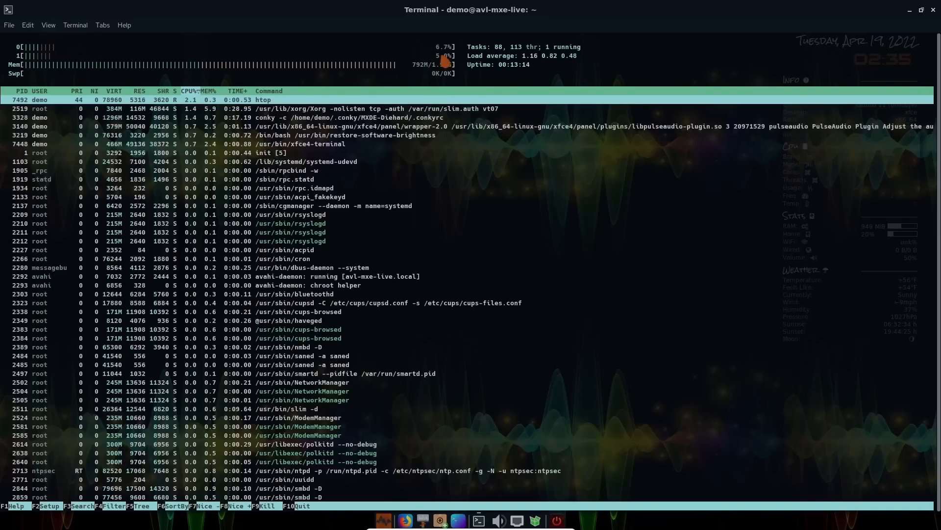
left_click(934, 10)
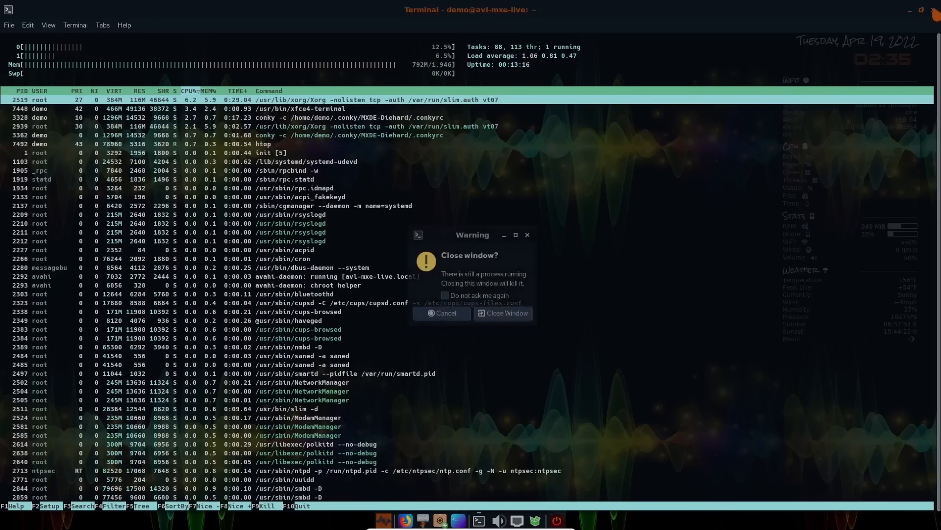
left_click(503, 313)
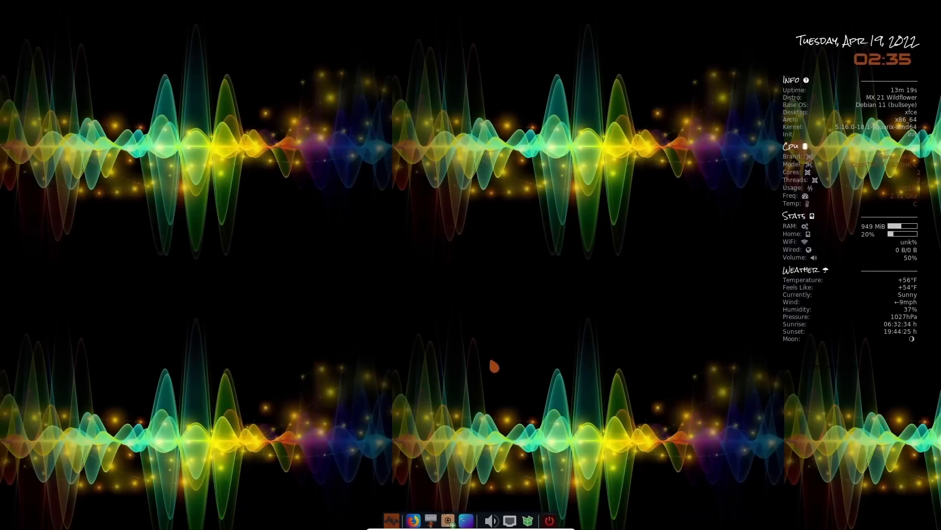
left_click(491, 520)
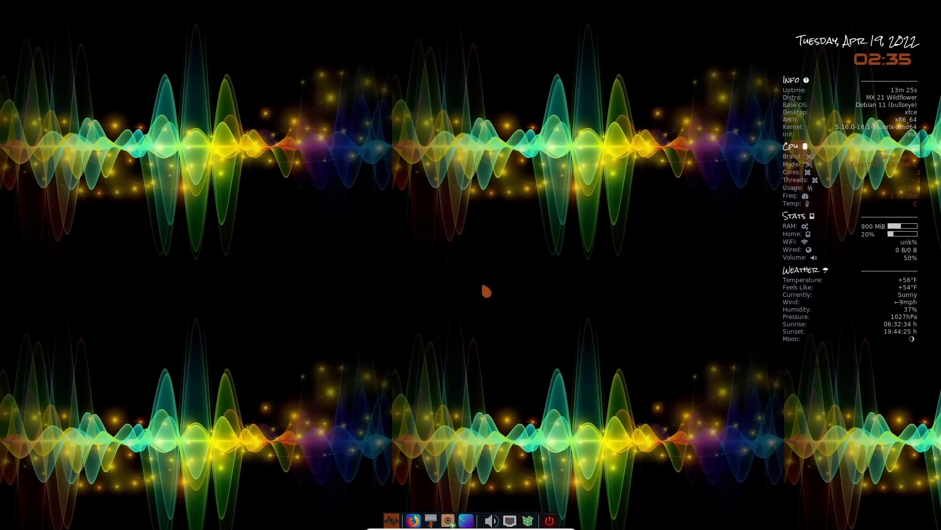
left_click(440, 519)
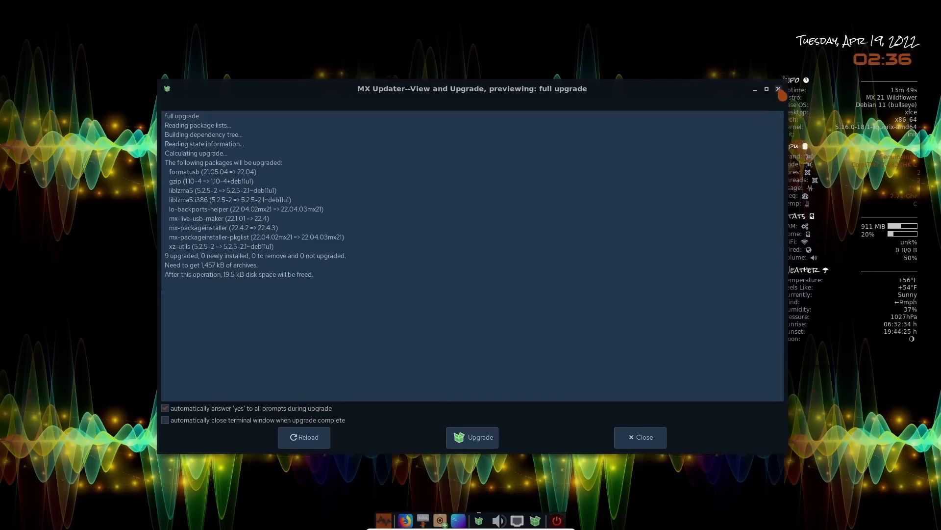
left_click(639, 436)
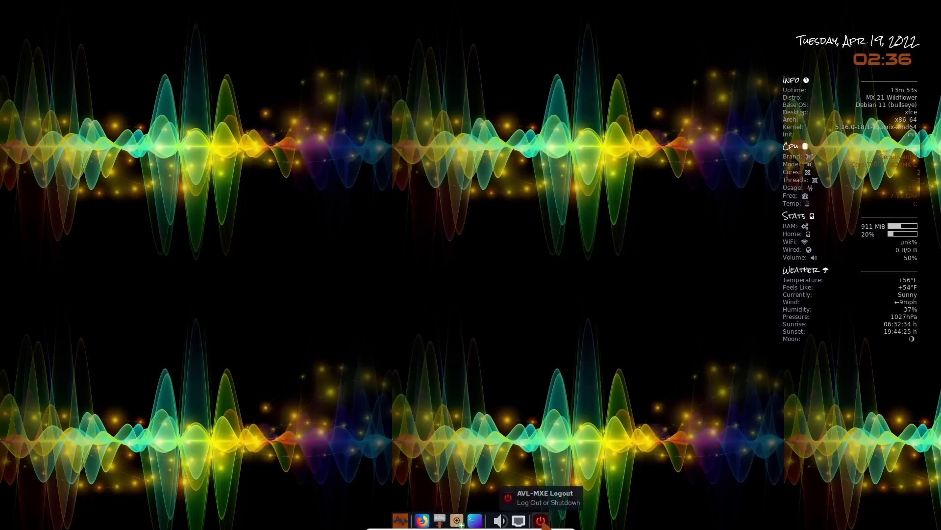
mouse_move(400, 519)
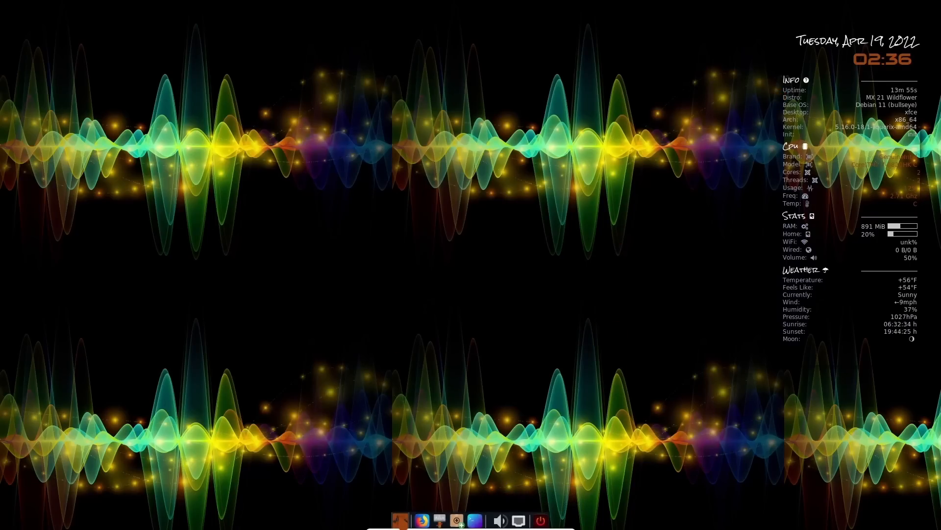
Step: In the Whisker menu, view Recently Used, scroll through Accessories, then show Graphics apps
left_click(396, 519)
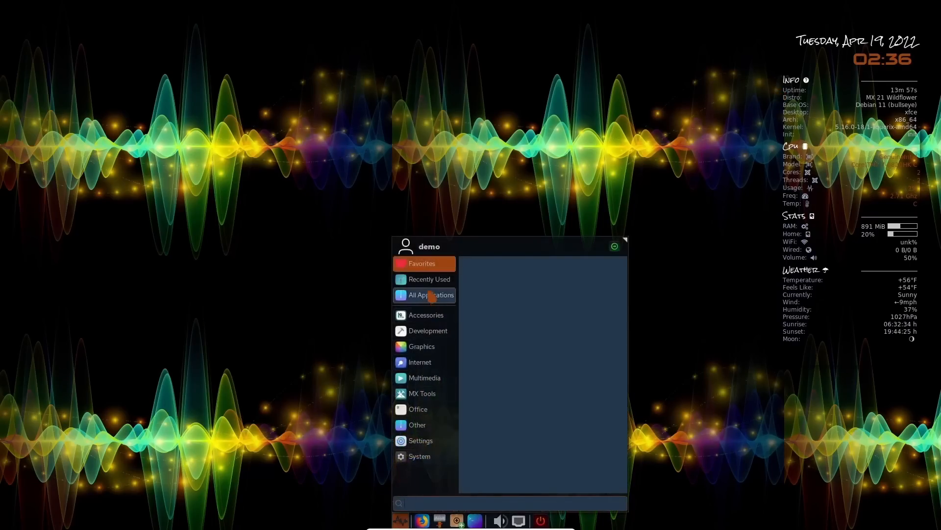
left_click(429, 279)
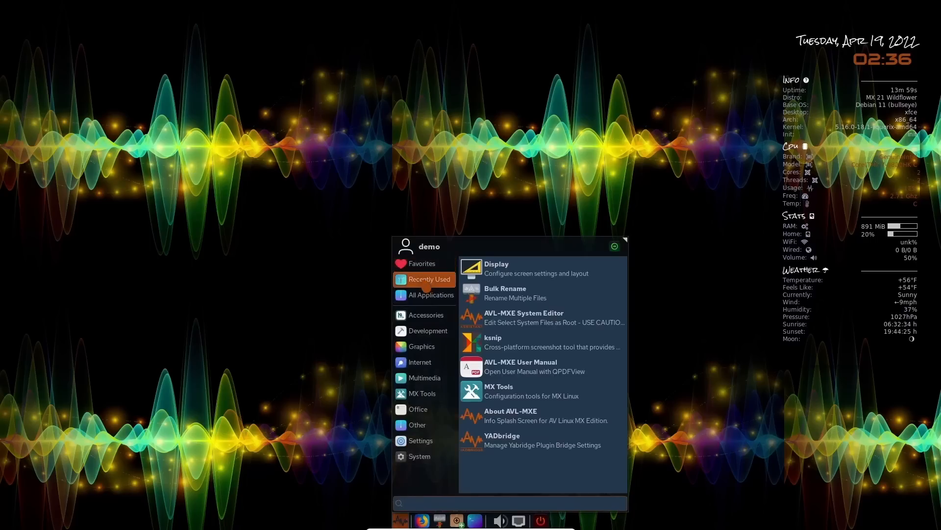
left_click(430, 295)
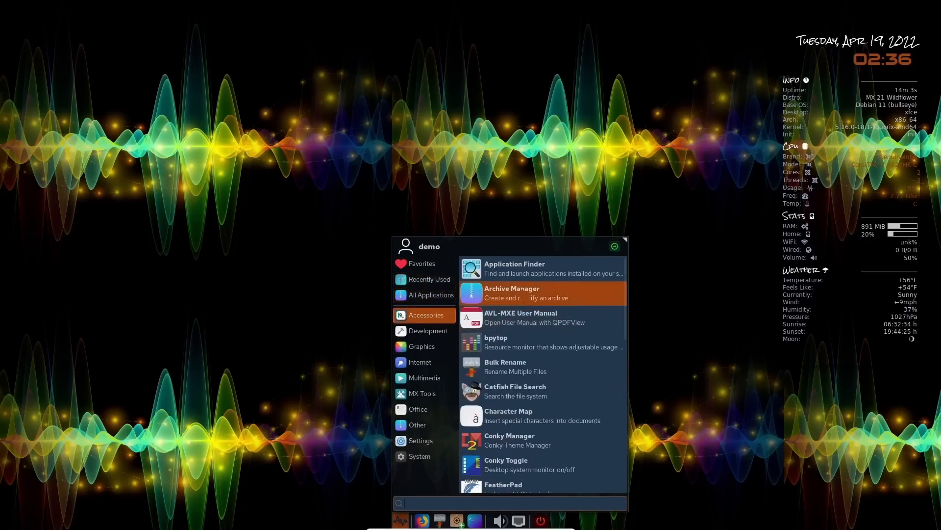
scroll("down", 3)
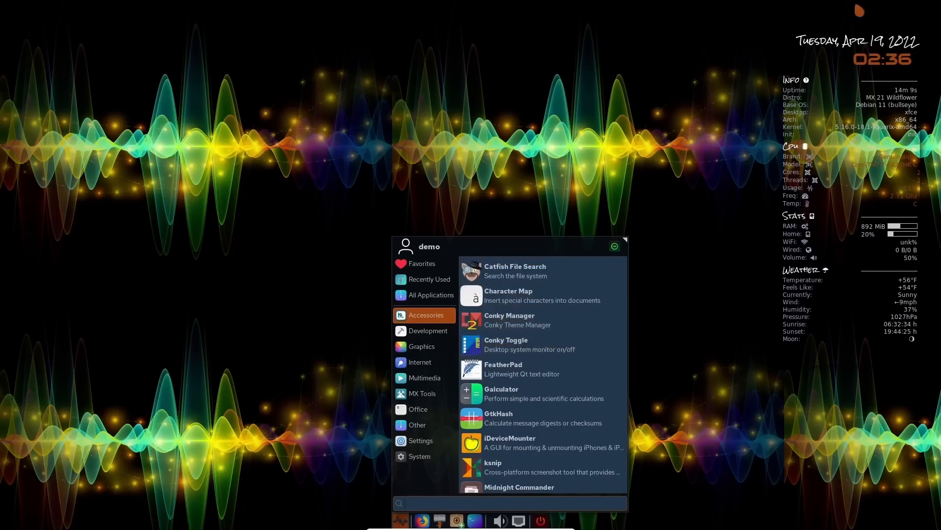
mouse_move(529, 344)
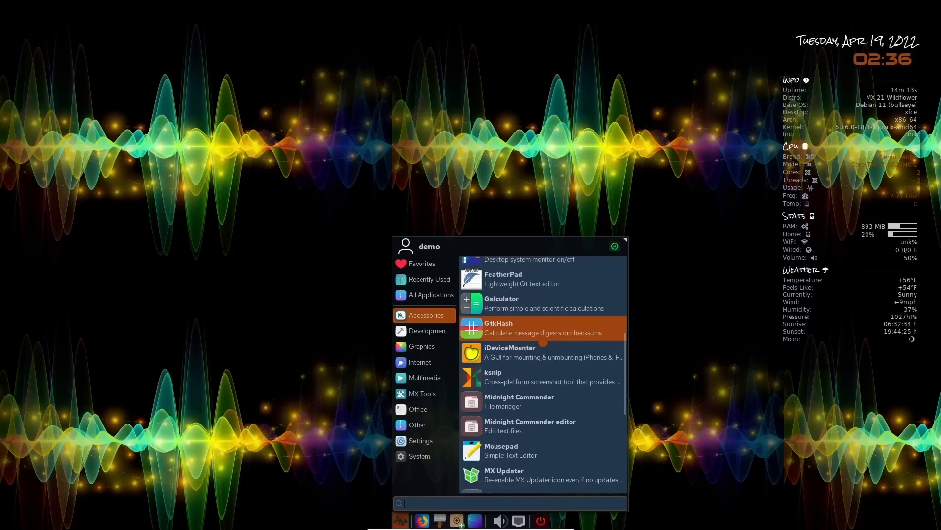
scroll("down", 3)
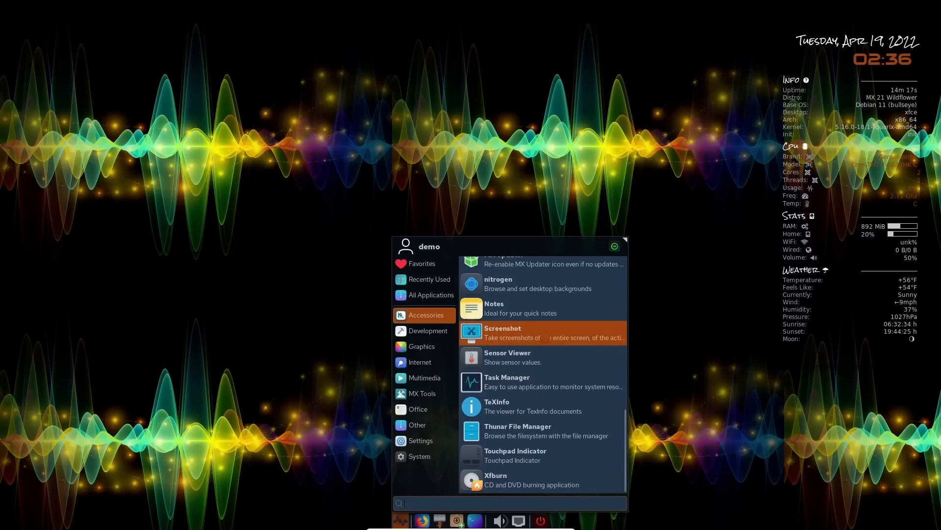
left_click(423, 330)
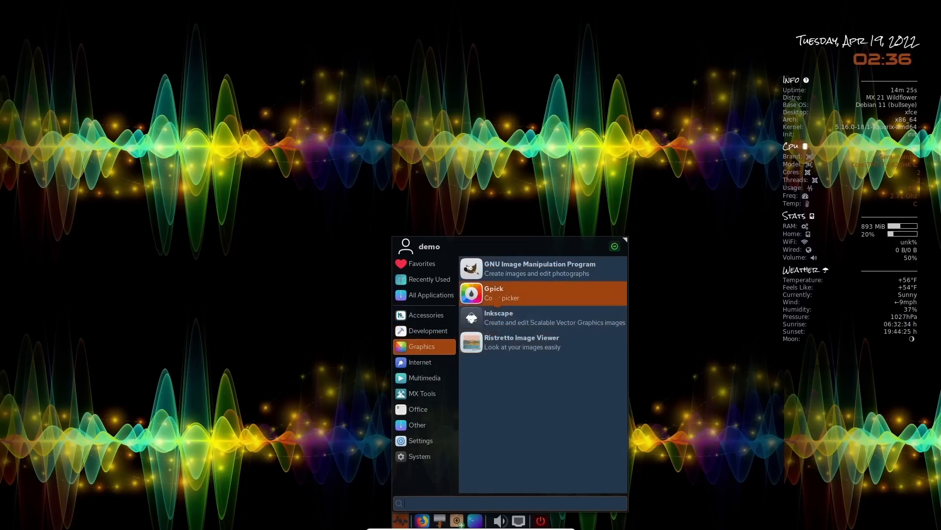
Step: Show Internet apps (FileZilla, Firefox, Transmission), then Multimedia apps like Ardour and Audacity
left_click(419, 361)
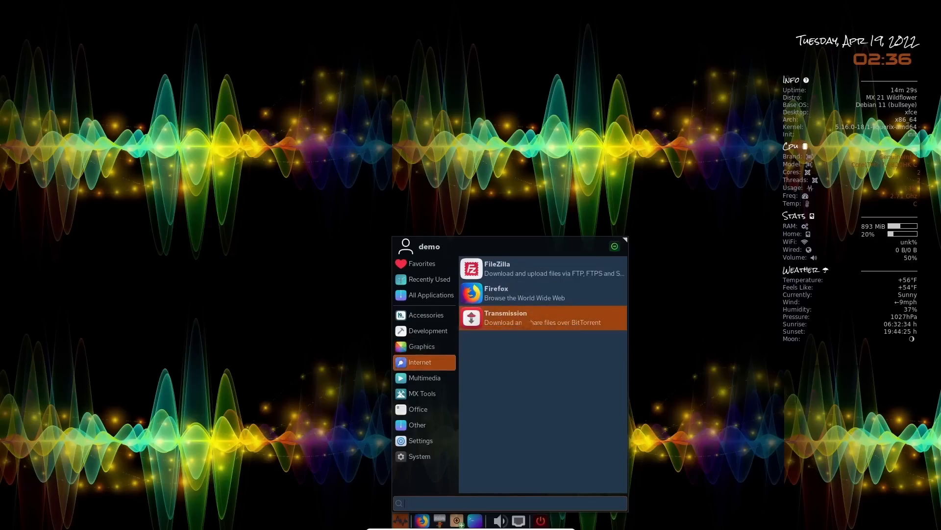
mouse_move(483, 340)
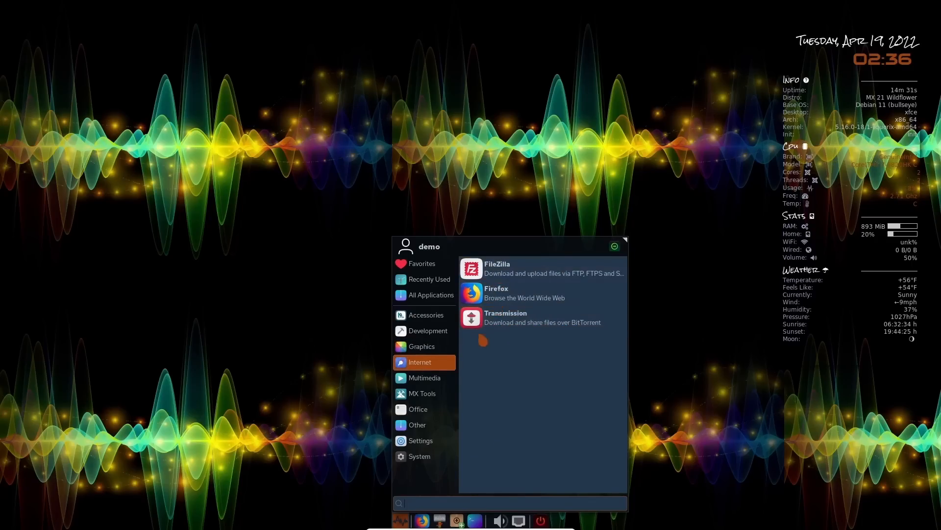
left_click(423, 377)
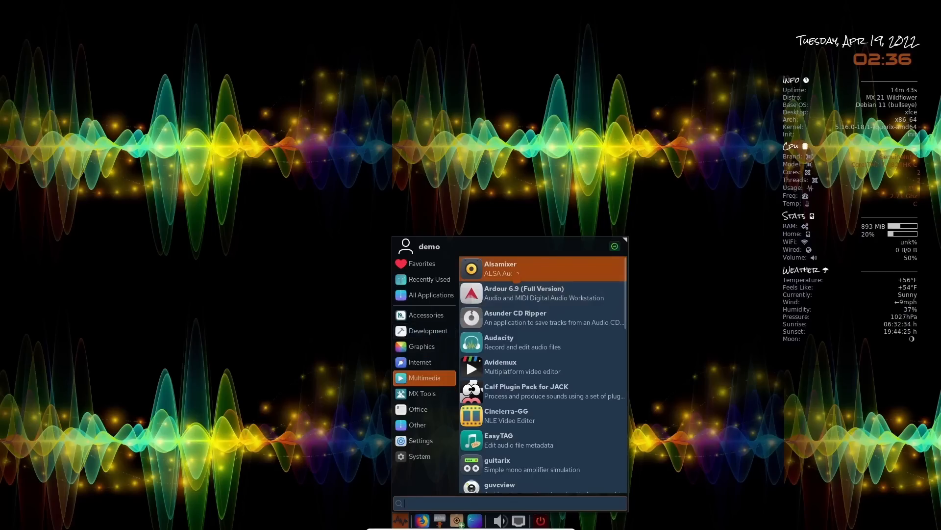
scroll("down", 3)
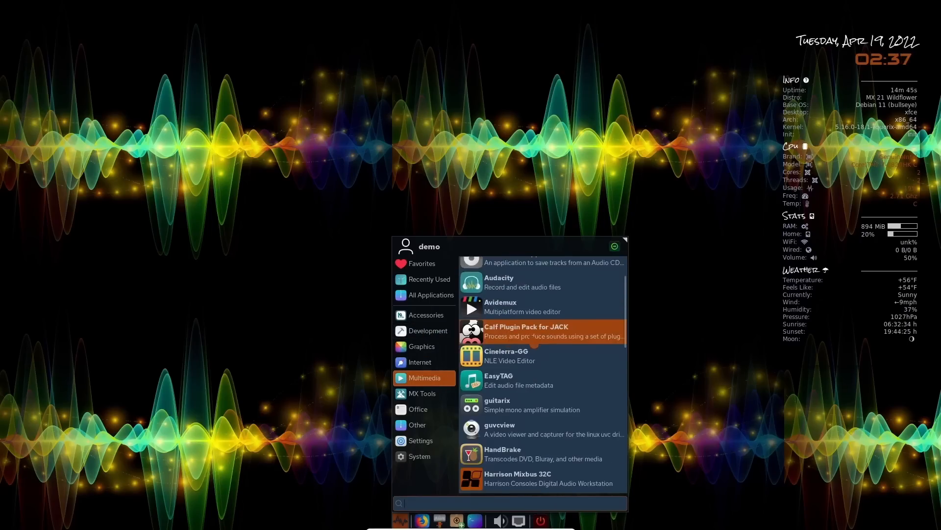
scroll("down", 3)
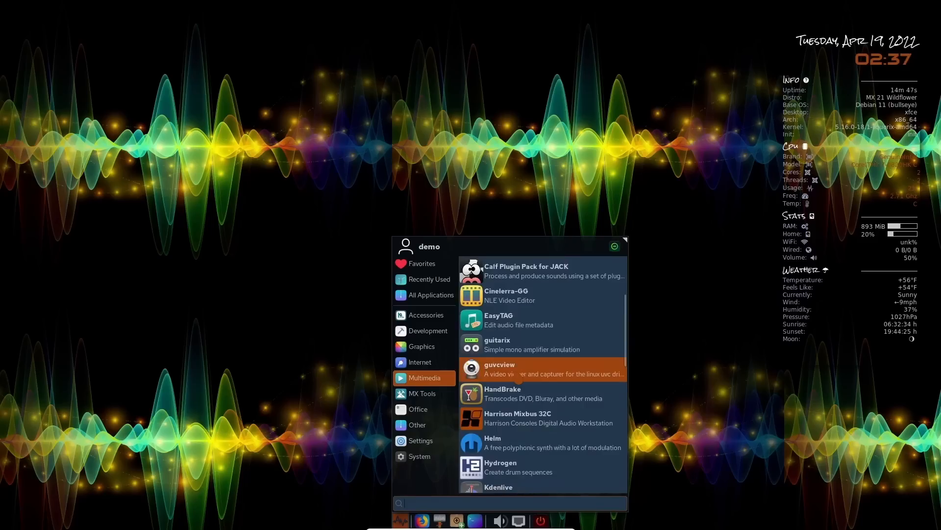
scroll("down", 3)
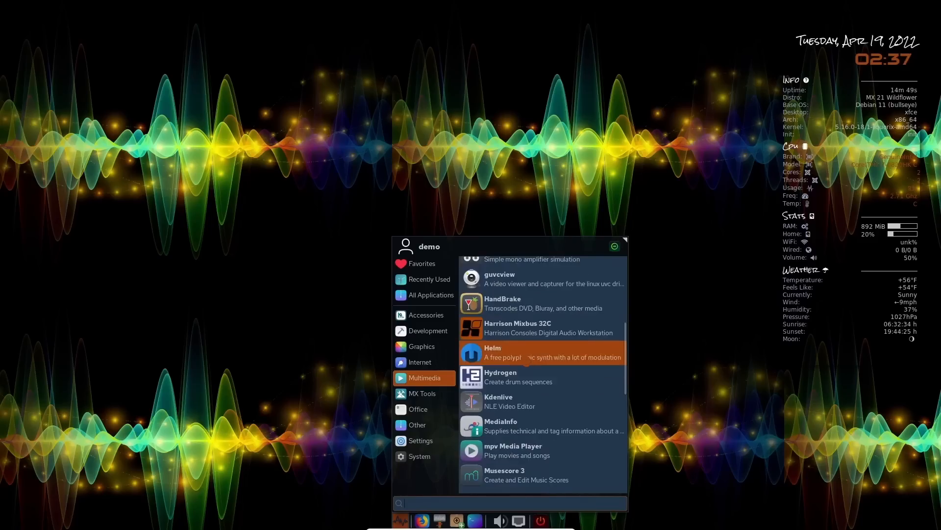
scroll("down", 3)
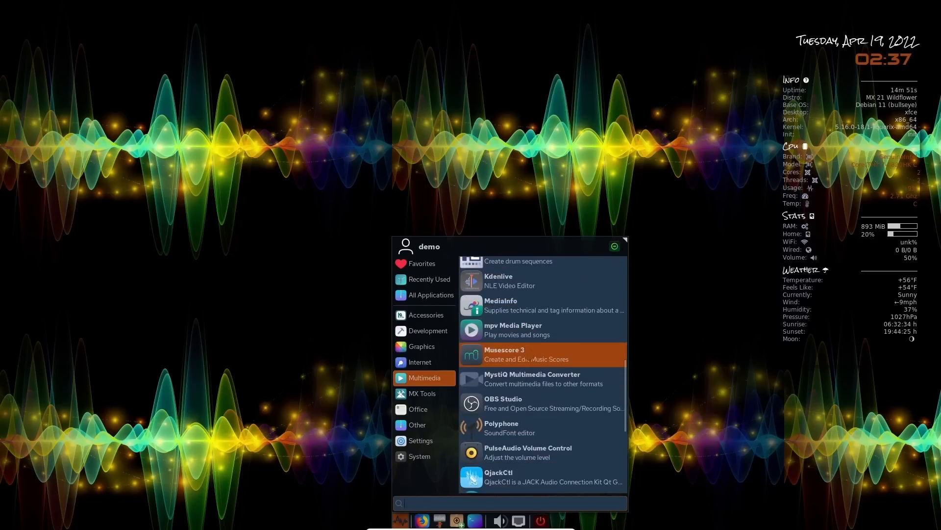
scroll("down", 3)
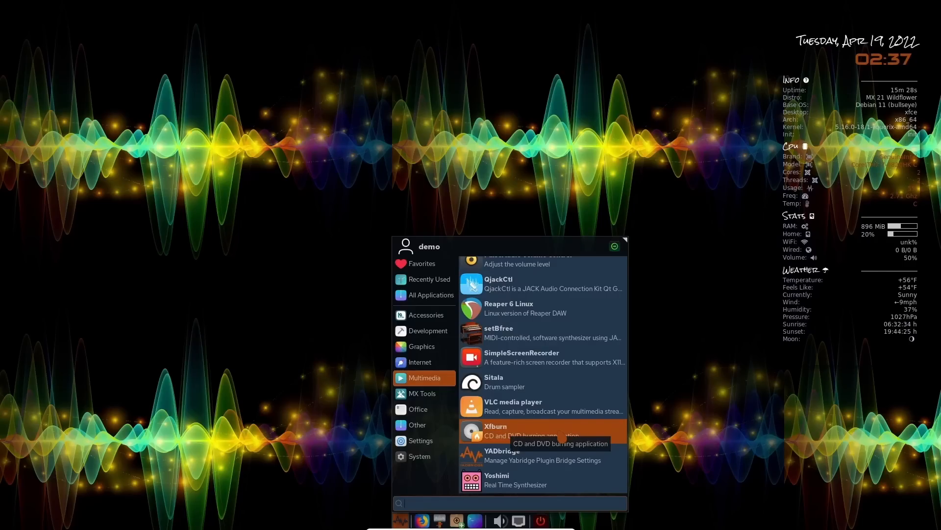
mouse_move(421, 393)
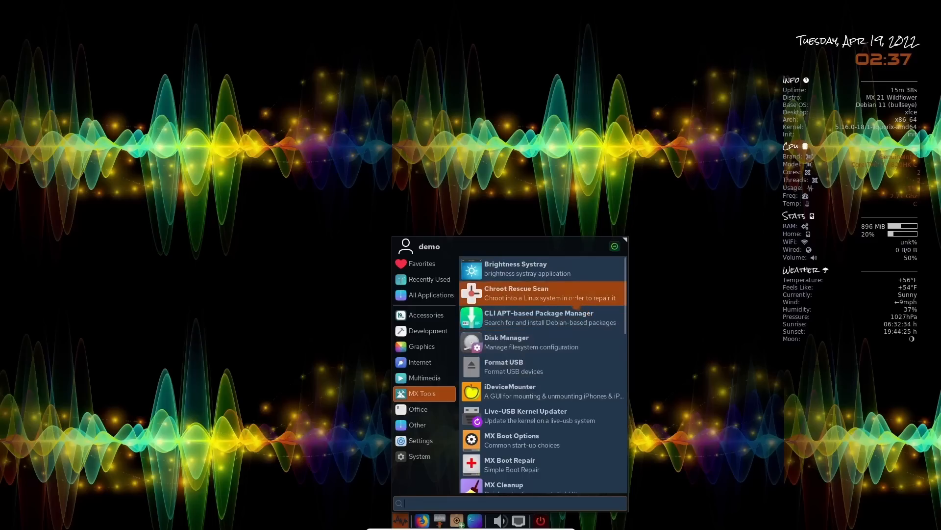
Step: Scroll the MX Tools list down to MX Snapshot, Nvidia driver installer and System Keyboard
scroll("down", 3)
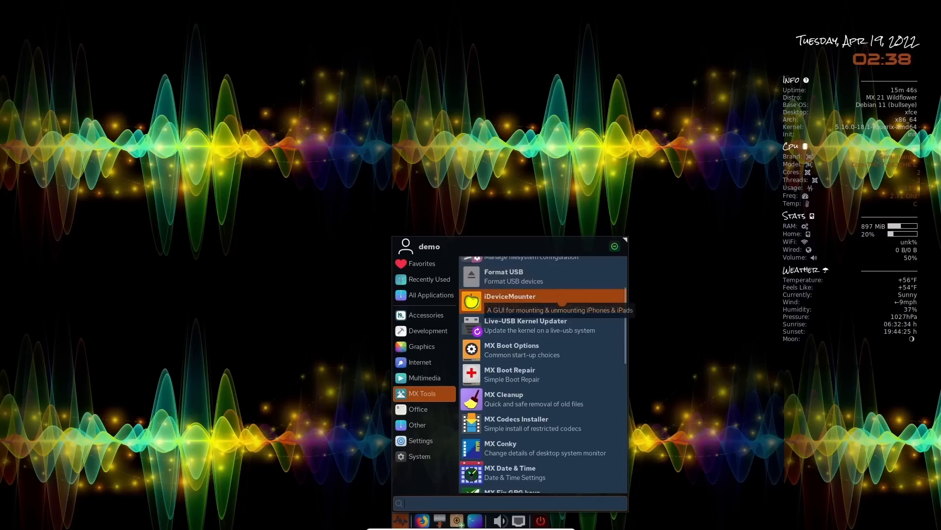
scroll("down", 3)
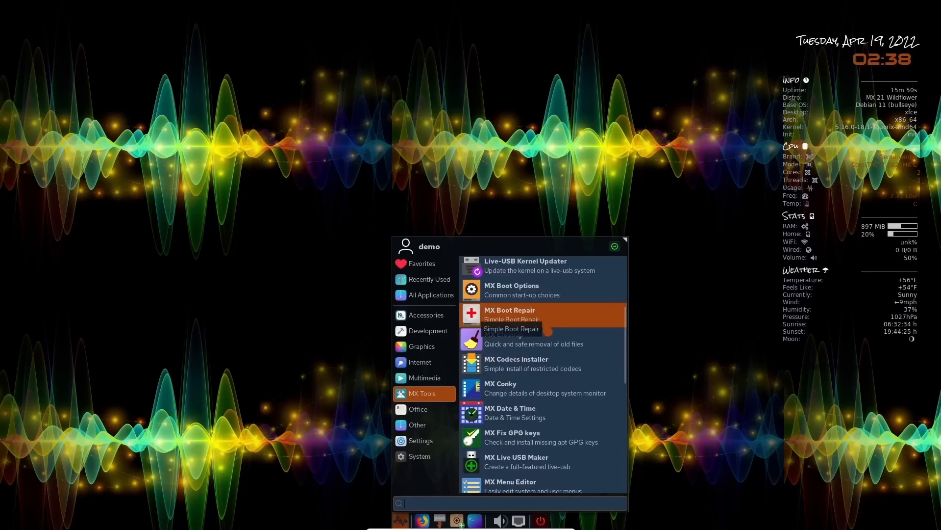
scroll("down", 3)
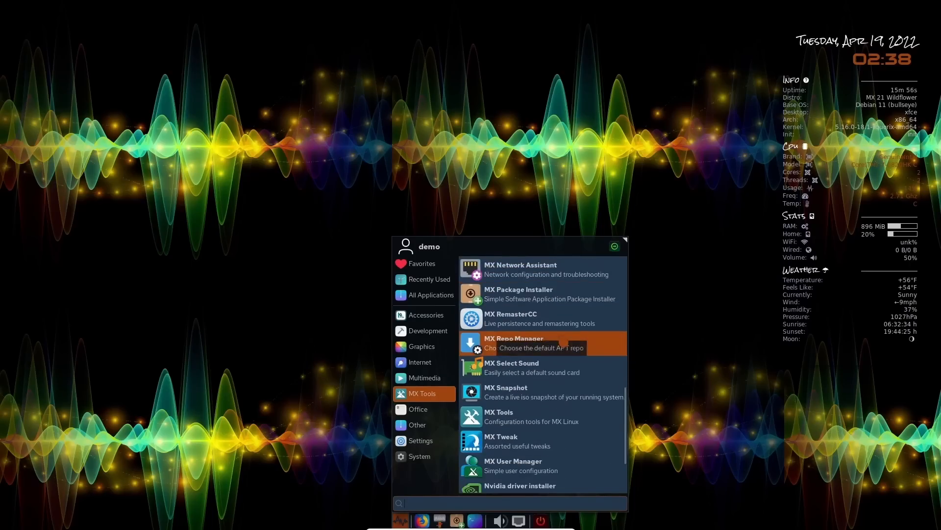
scroll("down", 3)
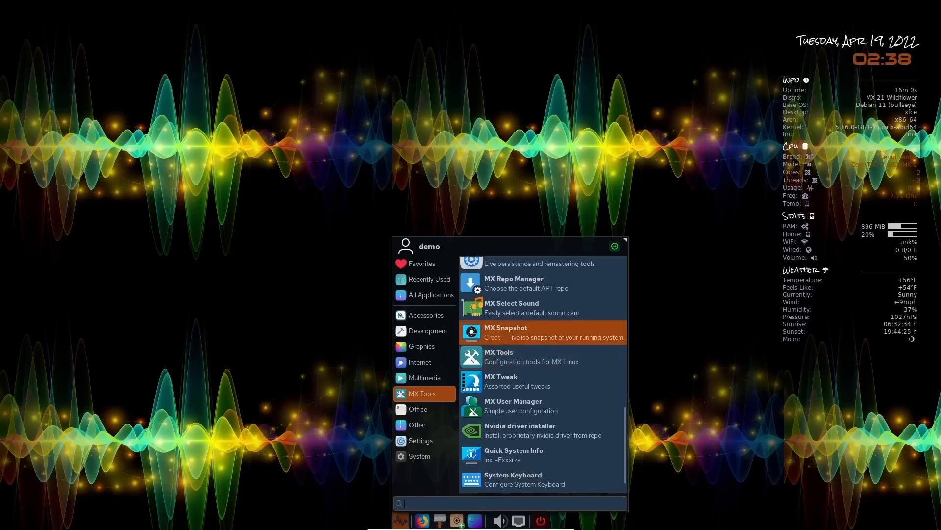
mouse_move(532, 307)
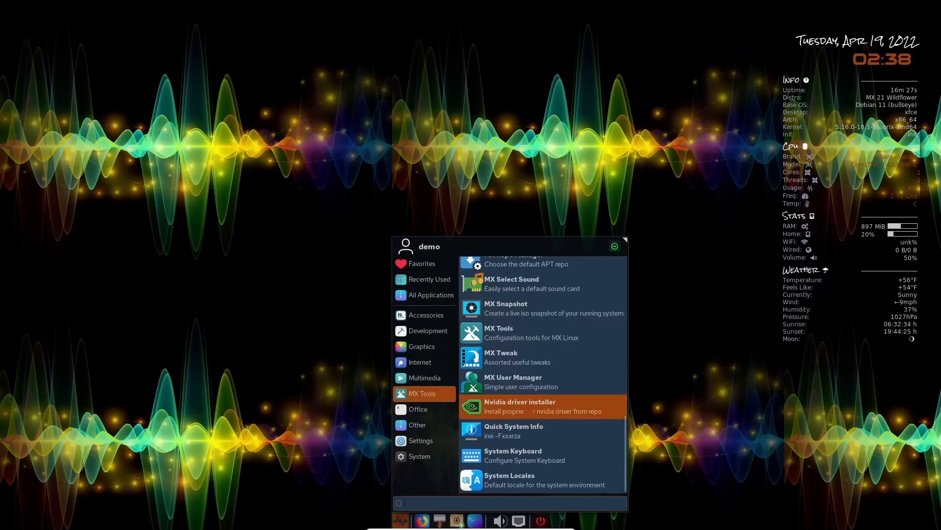
Step: Launch the Nvidia driver installer and authenticate with the administrator password
left_click(520, 406)
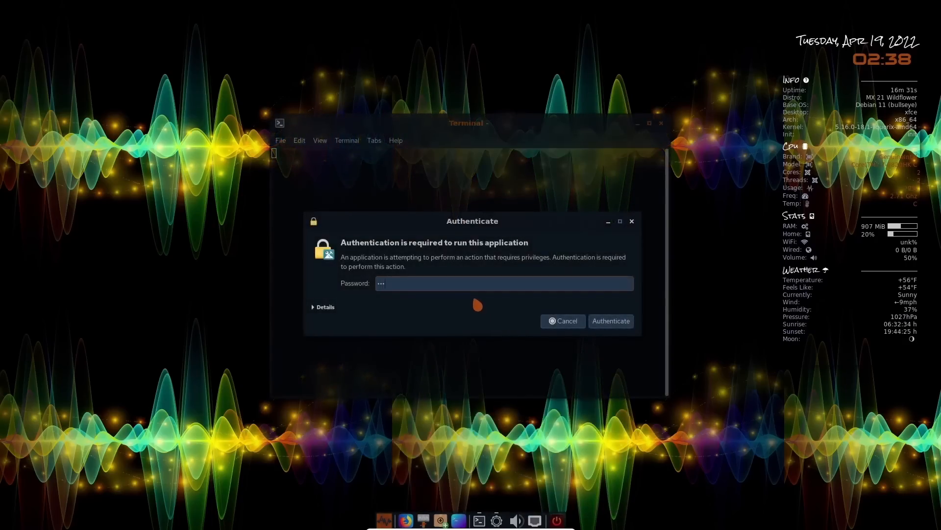
left_click(610, 321)
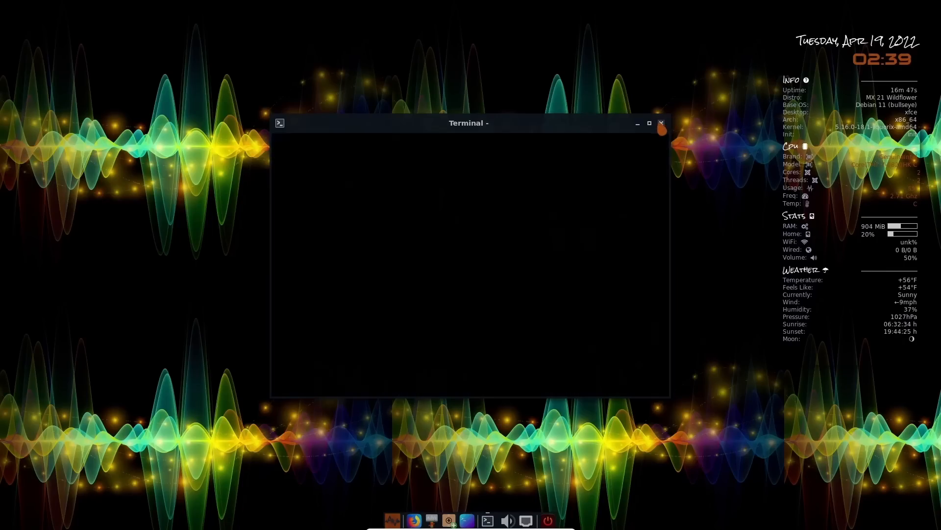
Step: Close the empty terminal window and browse the MX Tools applications
left_click(393, 519)
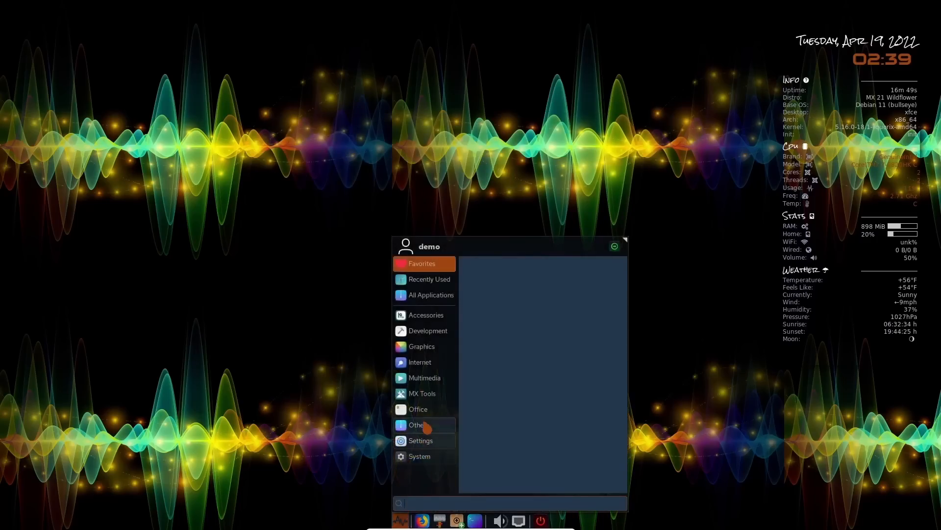
left_click(423, 393)
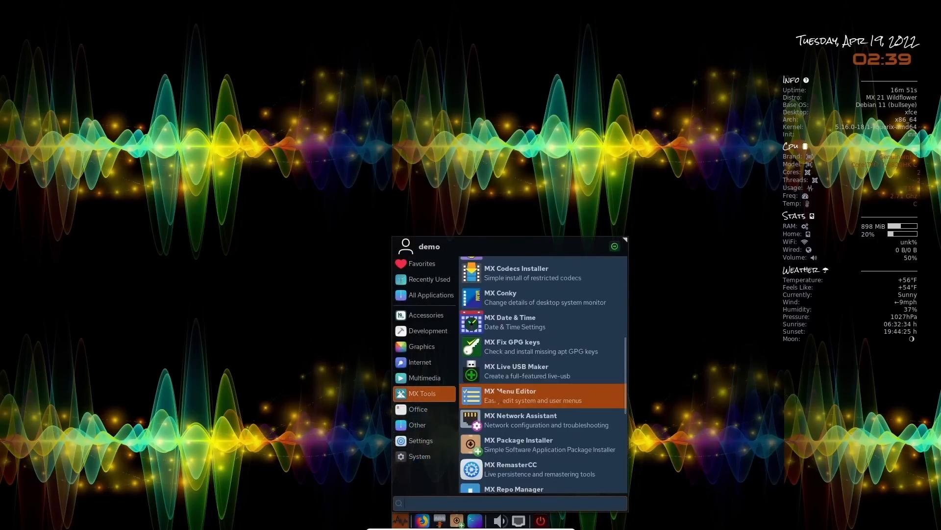
scroll("down", 3)
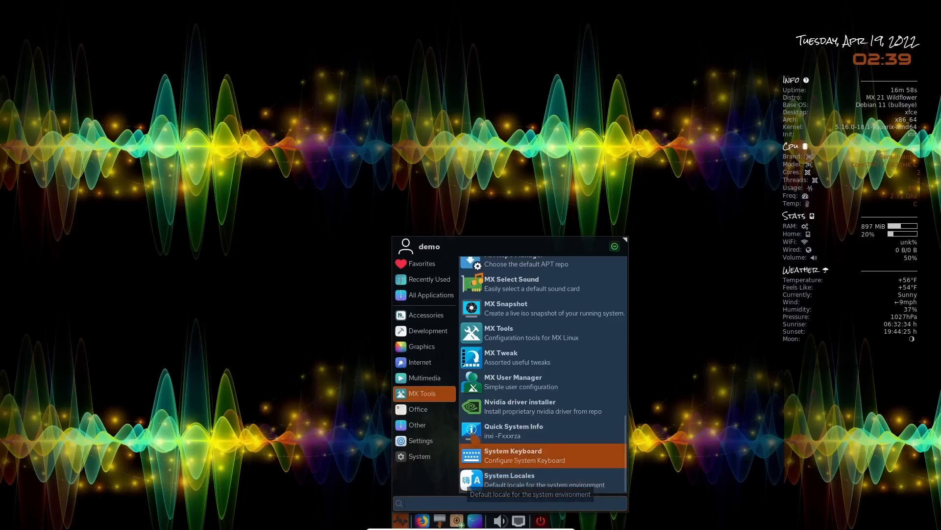
Step: Browse the Office, Other and Settings categories down to Synaptic Package Manager
left_click(418, 409)
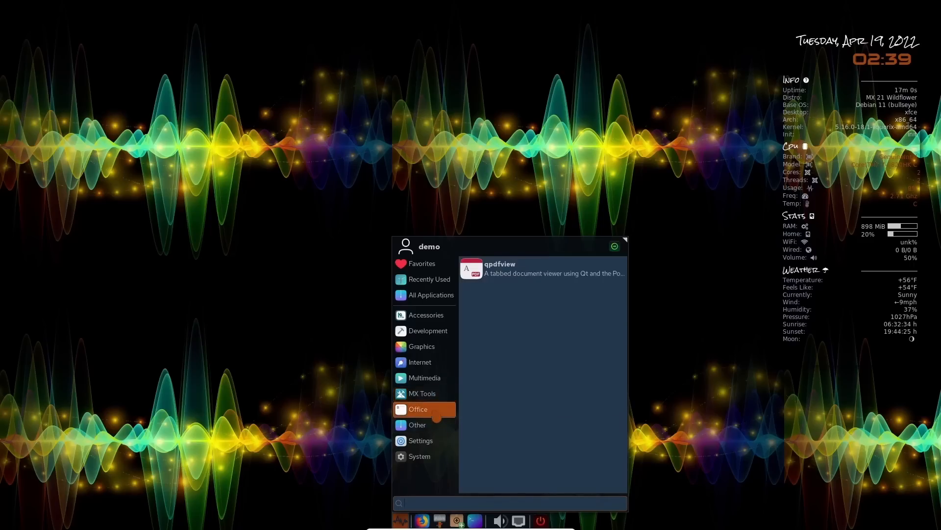
left_click(417, 425)
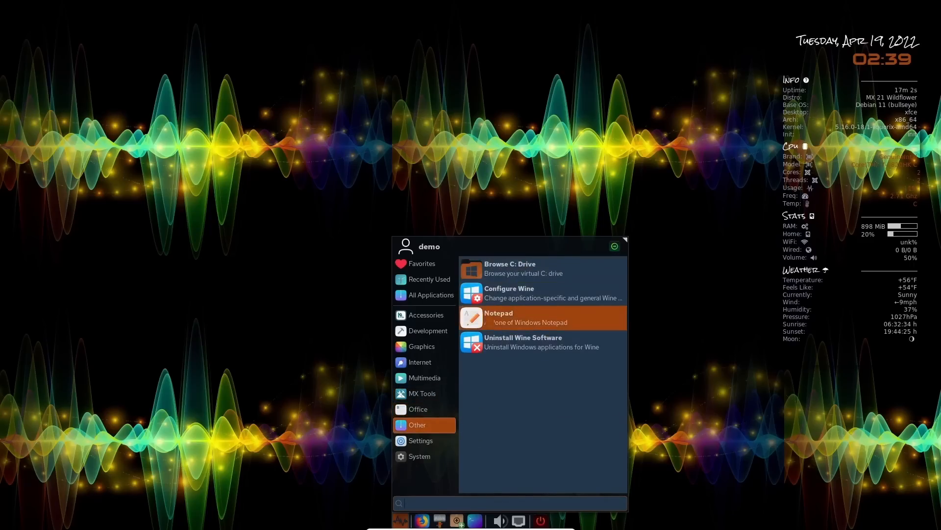
mouse_move(540, 342)
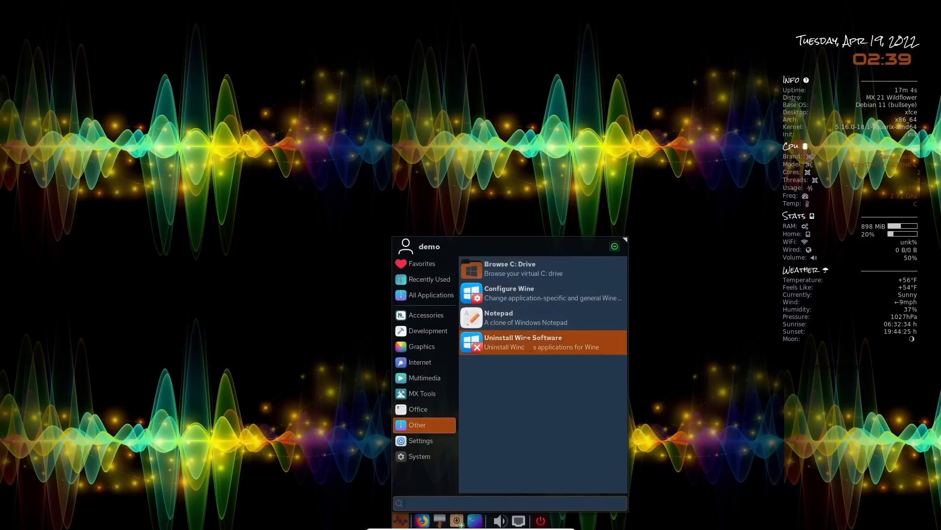
left_click(420, 440)
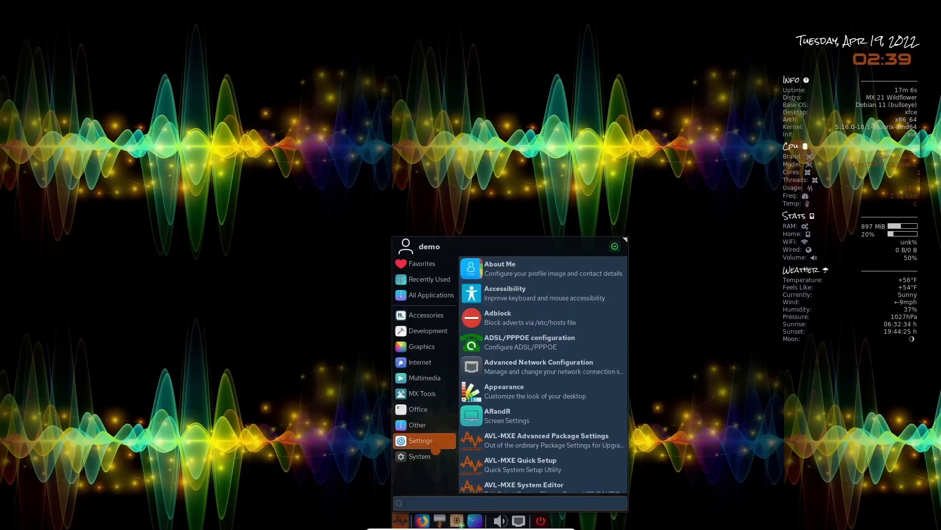
scroll("down", 3)
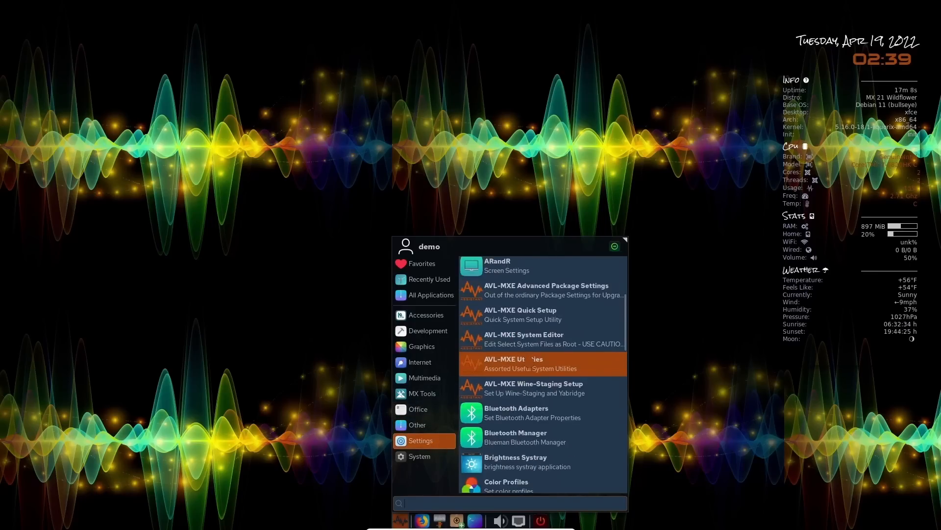
scroll("down", 3)
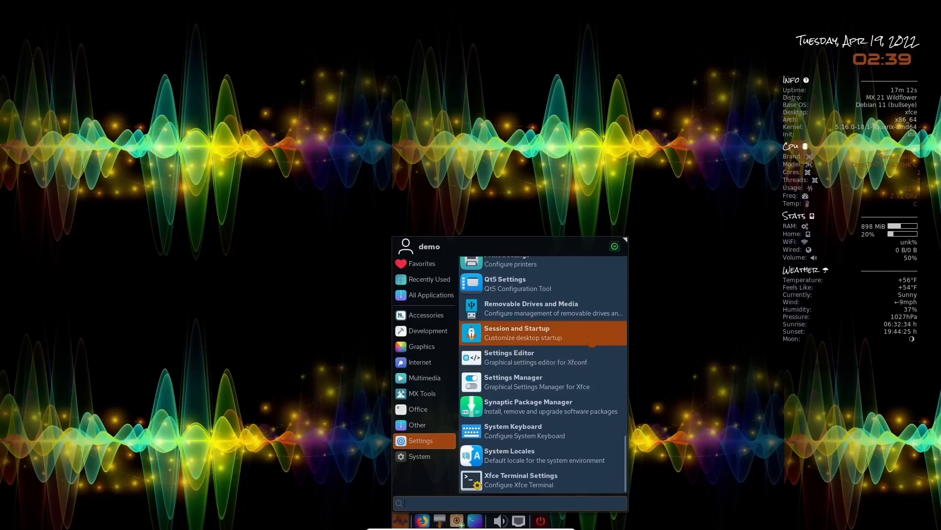
mouse_move(529, 406)
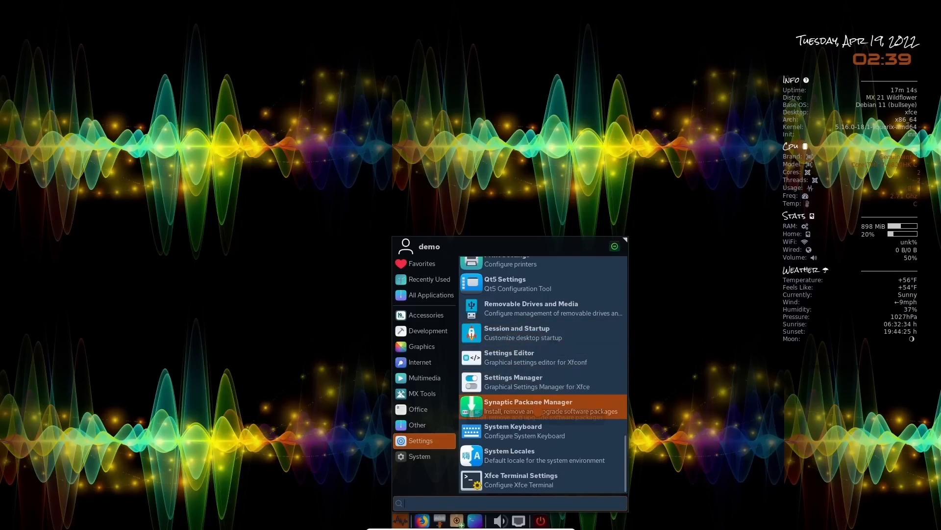
Step: Launch Synaptic Package Manager and authenticate with the administrator password
left_click(529, 406)
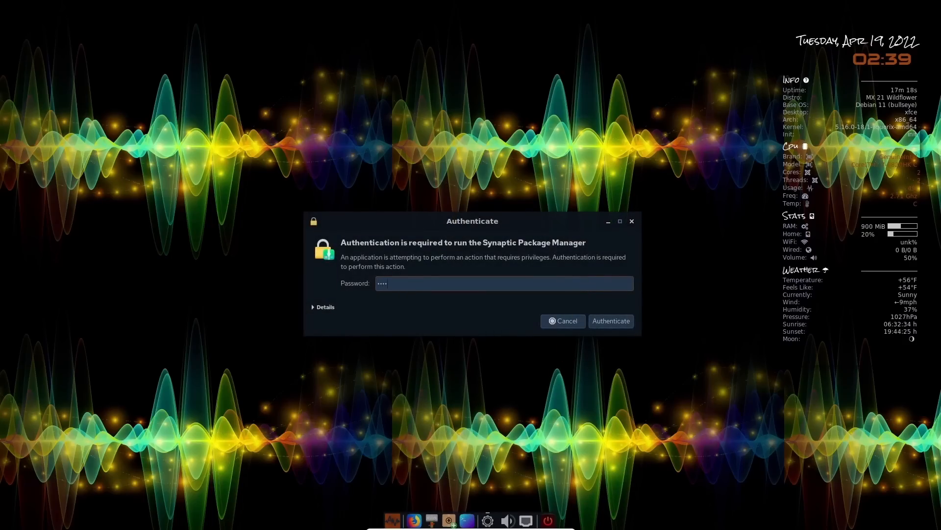
left_click(610, 320)
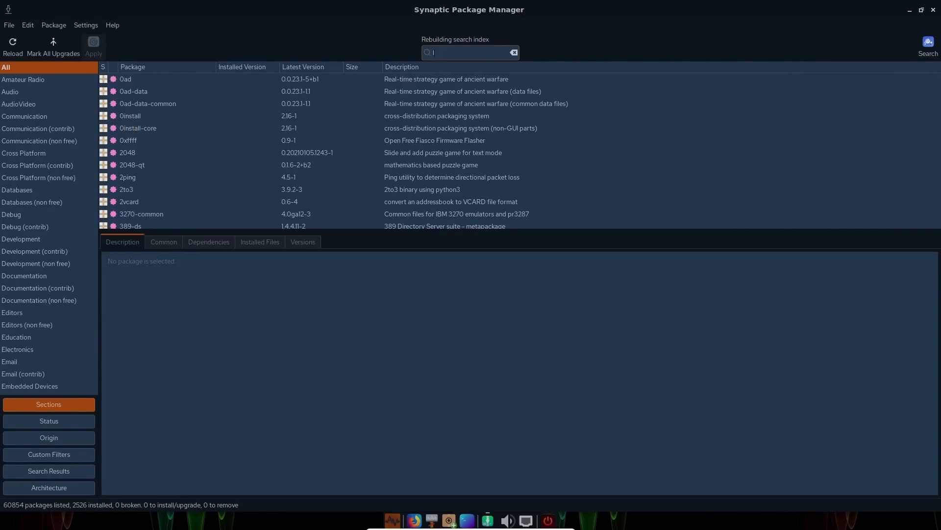
Step: Filter for libreoffice and mark it with its required packages (21 packages, 319 MB)
type("libreoffice")
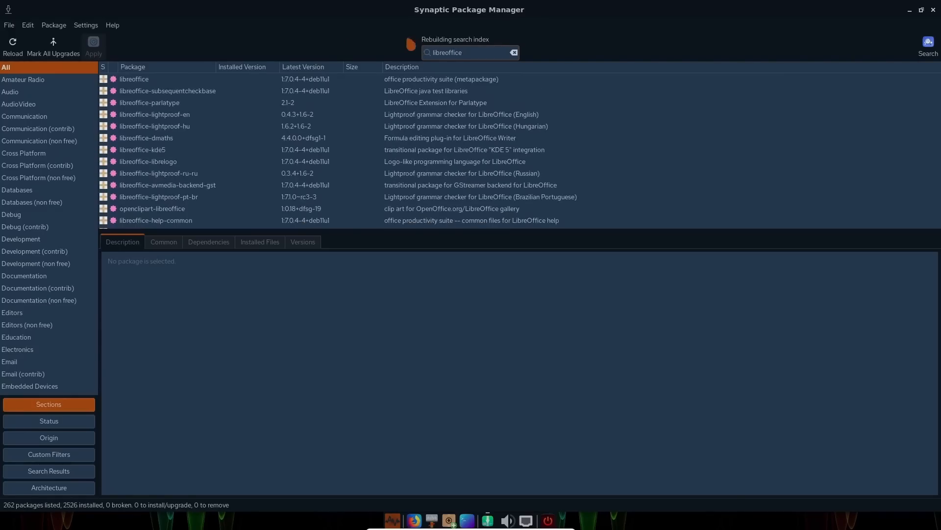
right_click(134, 79)
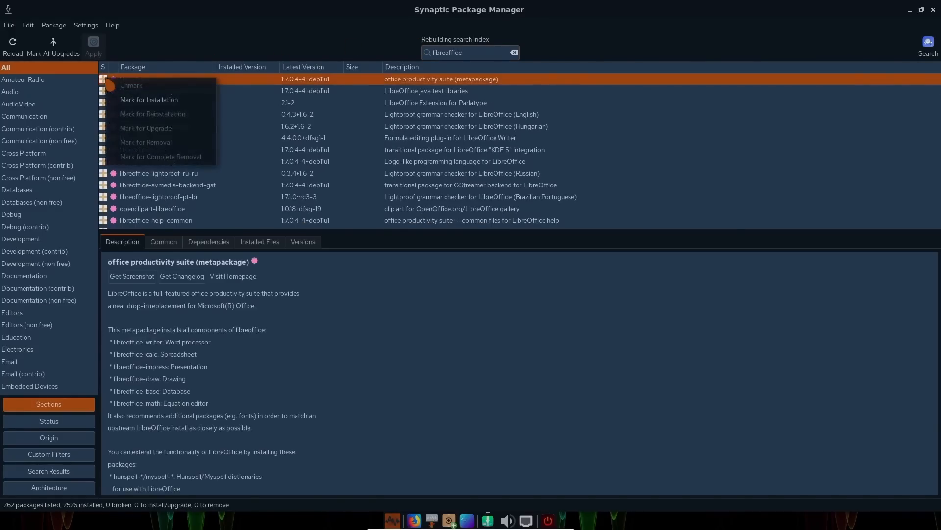
left_click(148, 99)
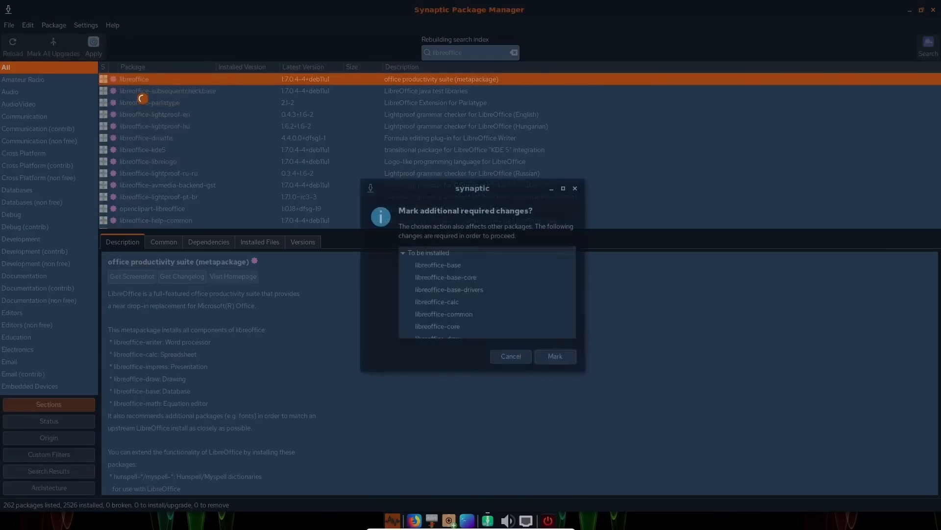
scroll("down", 3)
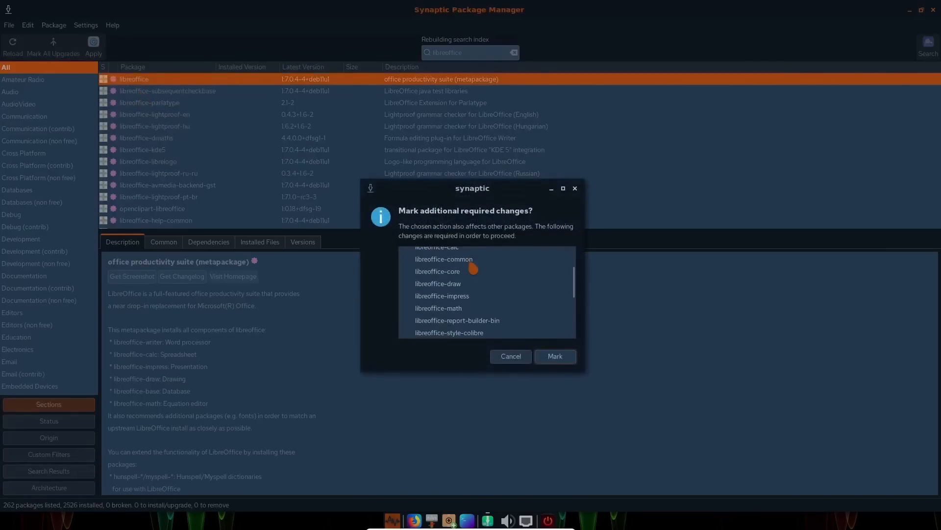
scroll("down", 3)
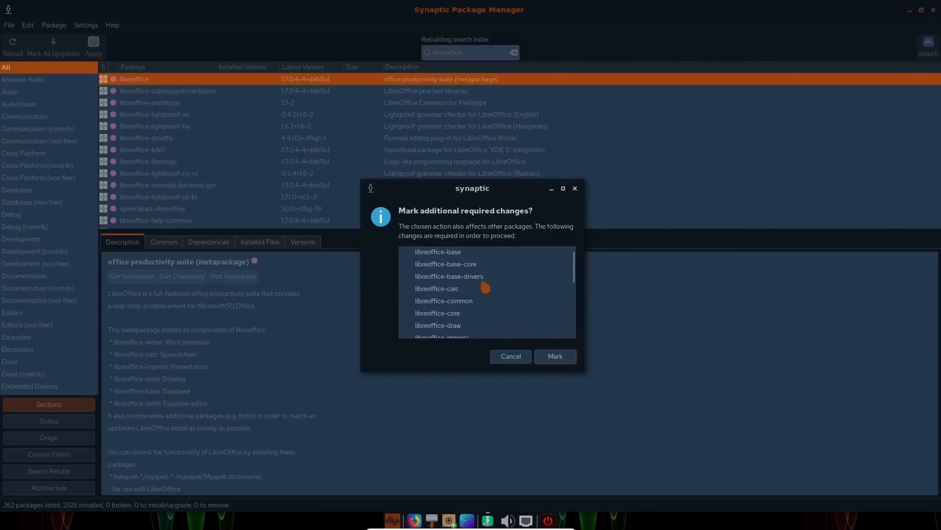
scroll("down", 3)
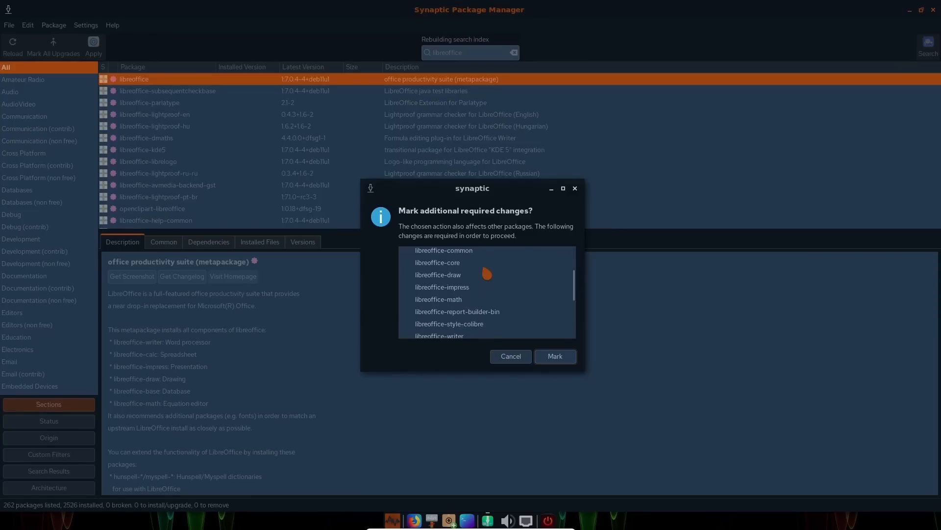
scroll("down", 3)
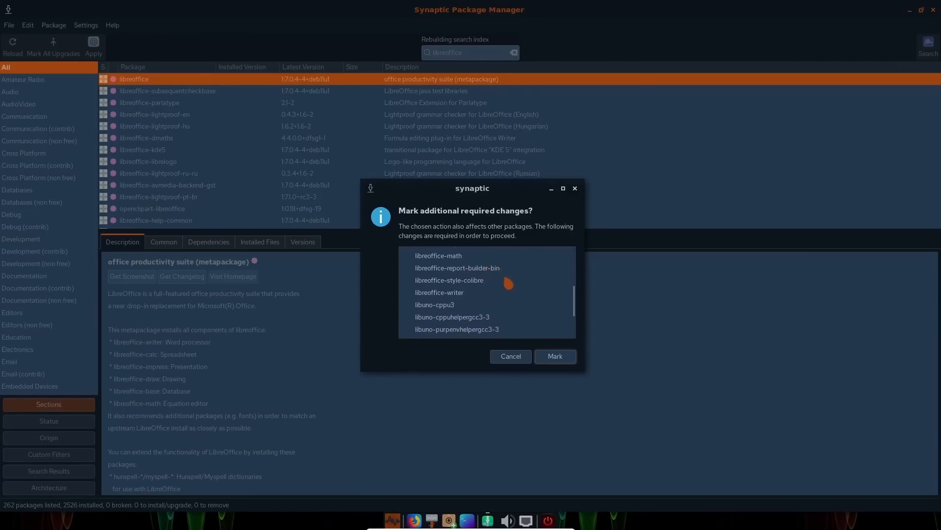
scroll("down", 3)
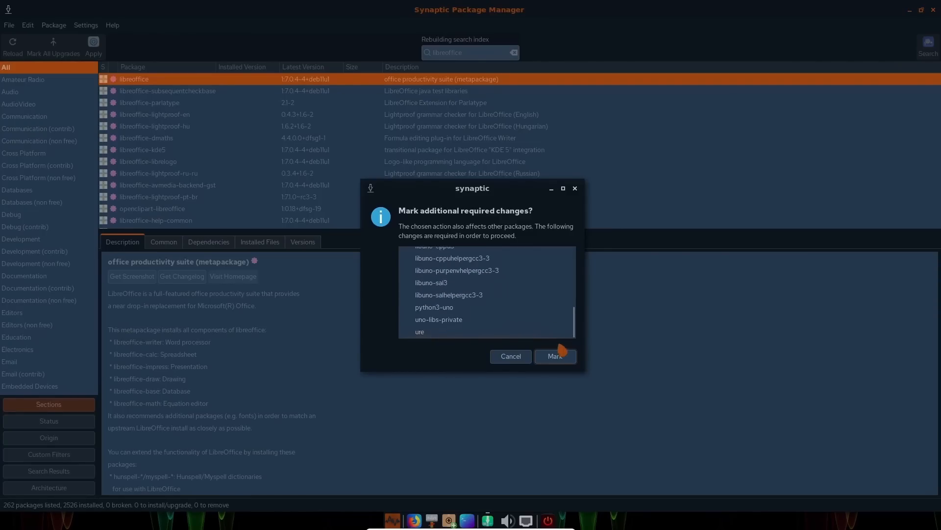
left_click(554, 356)
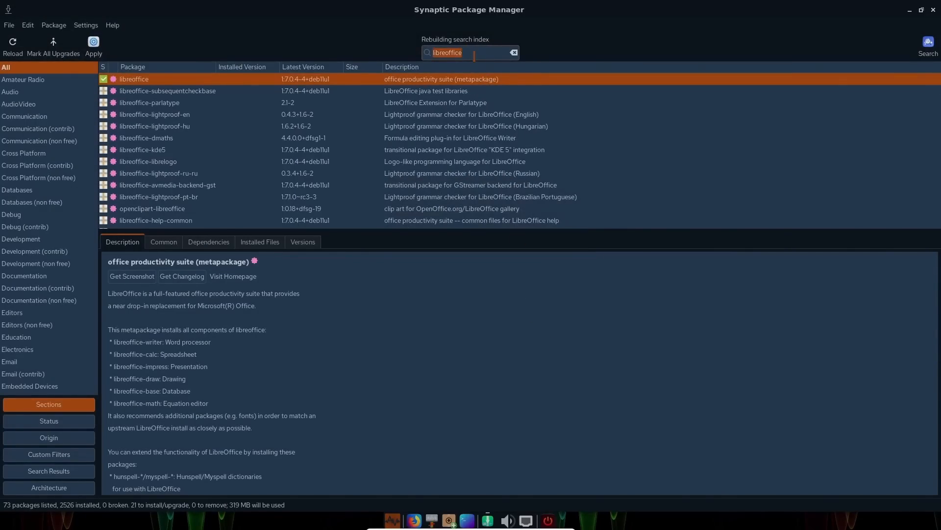
Step: Mark thunderbird and its required libraries for installation, then clear the Quick filter
type("thunderbird")
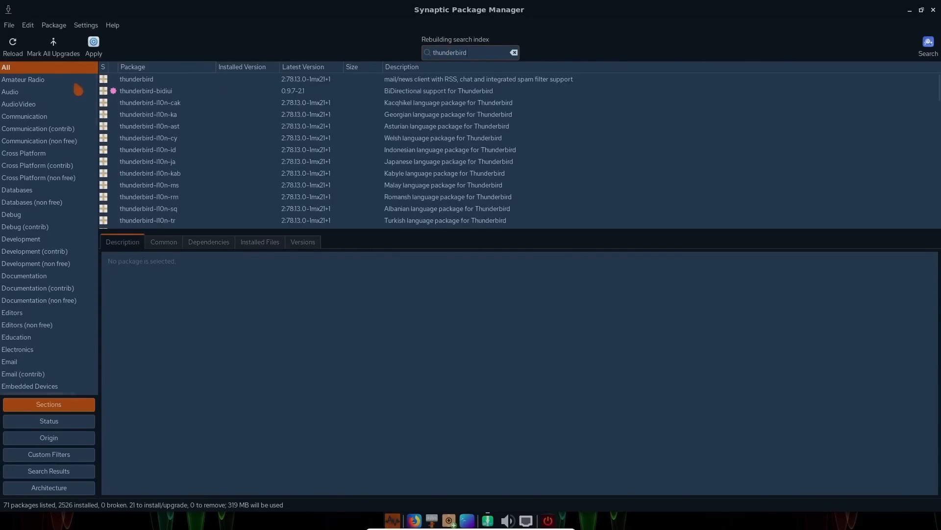
right_click(135, 79)
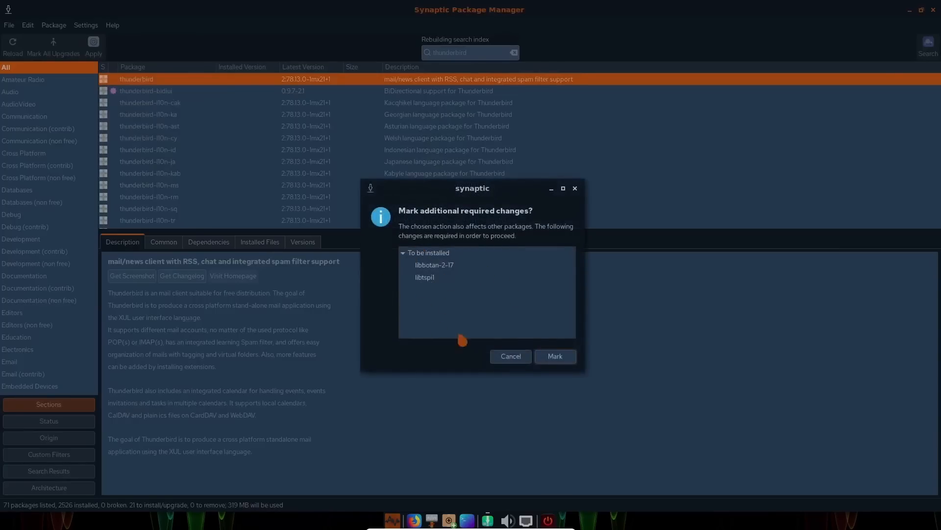
left_click(553, 355)
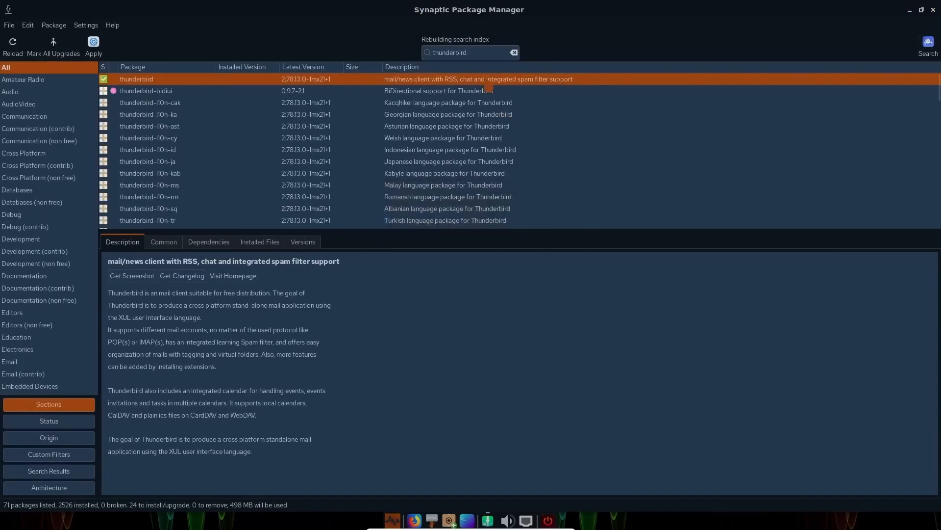
triple_click(449, 53)
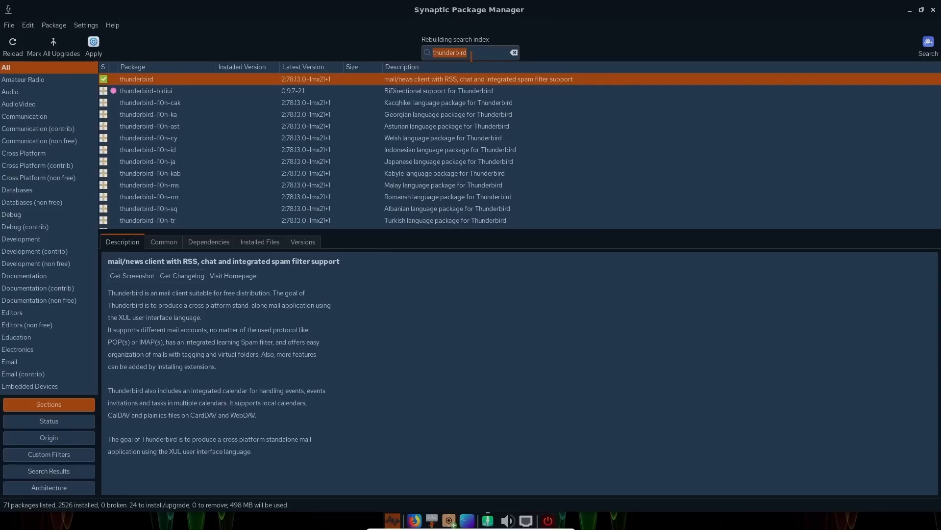
left_click(513, 52)
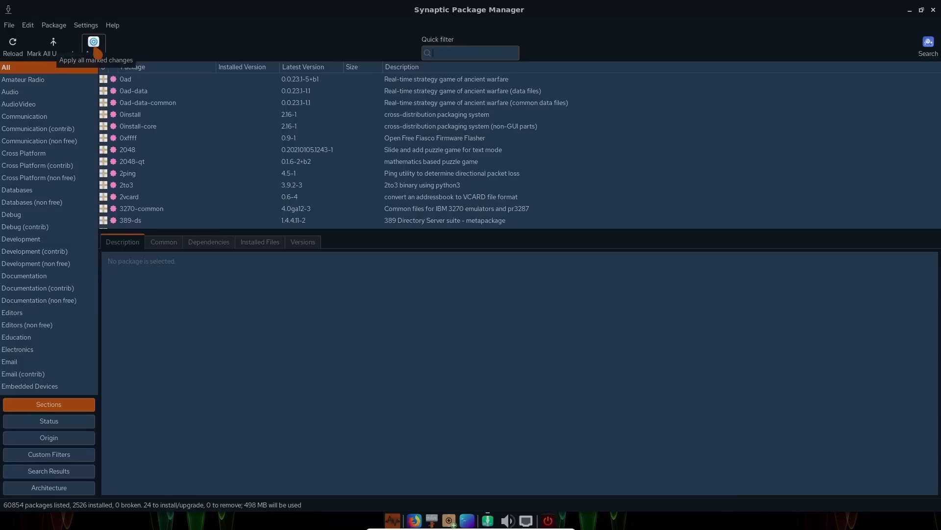
Step: View packages by Status, Custom Filters, Architecture and Sections, then quit discarding queued changes
left_click(48, 420)
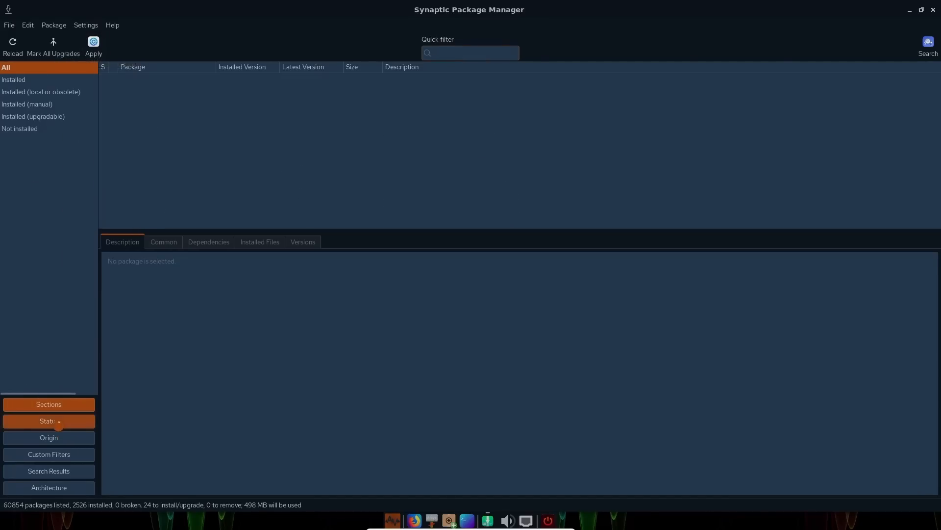
left_click(48, 454)
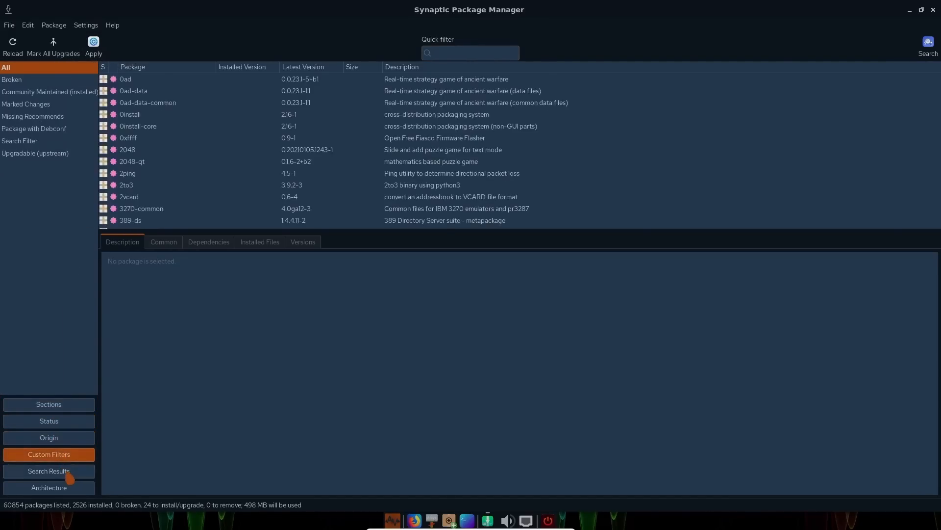
left_click(48, 488)
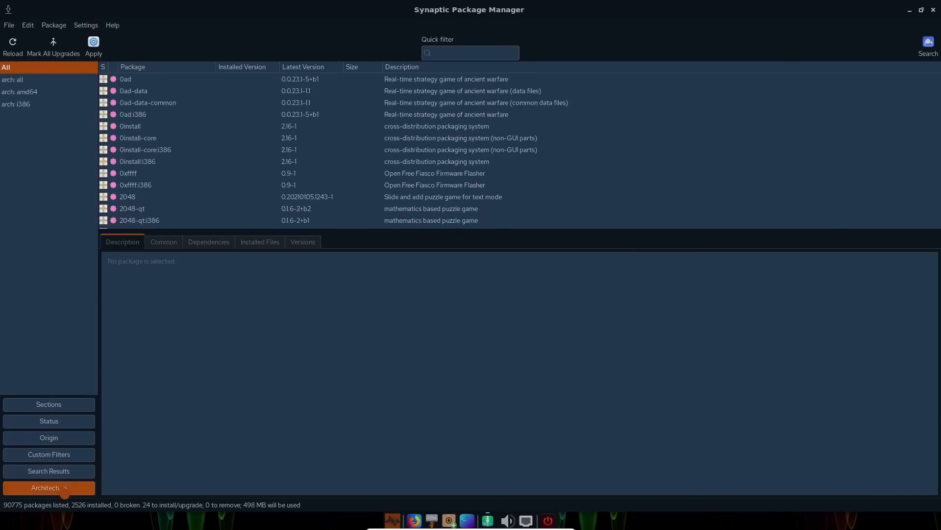
left_click(48, 404)
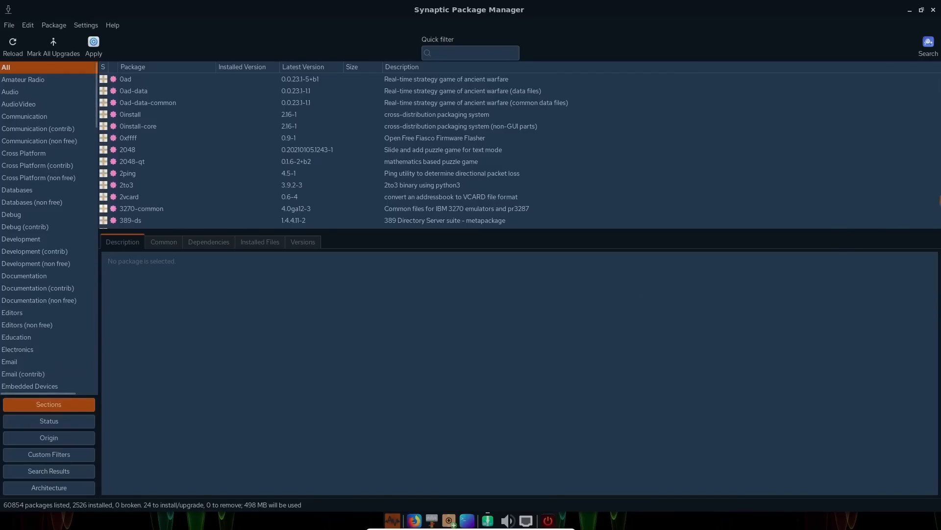
left_click(933, 9)
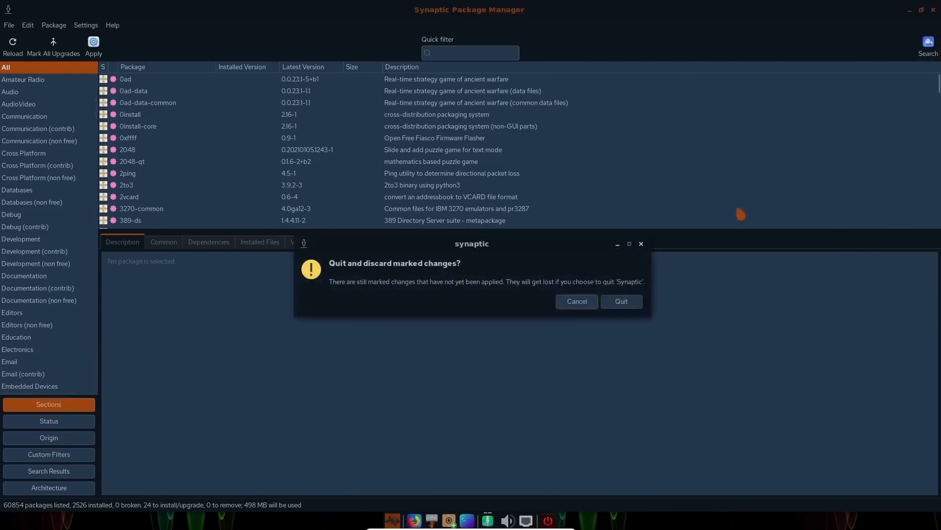
left_click(620, 300)
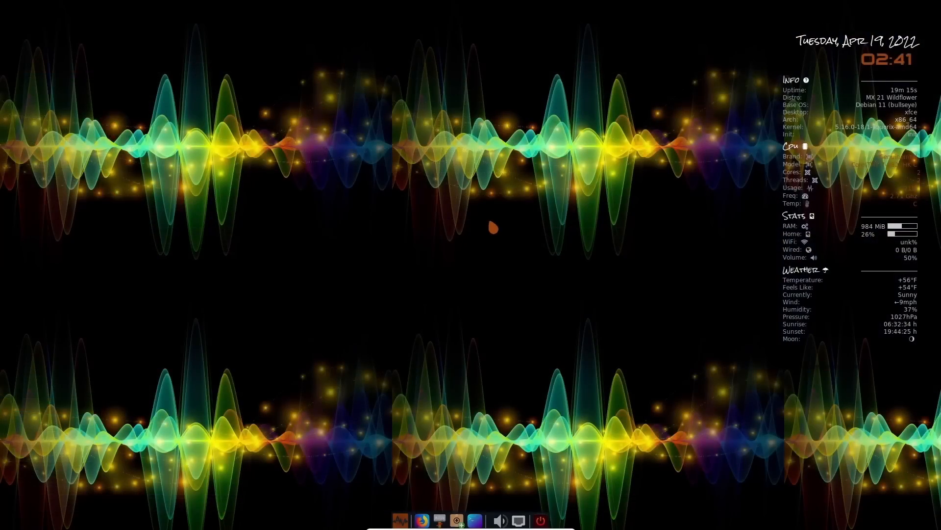